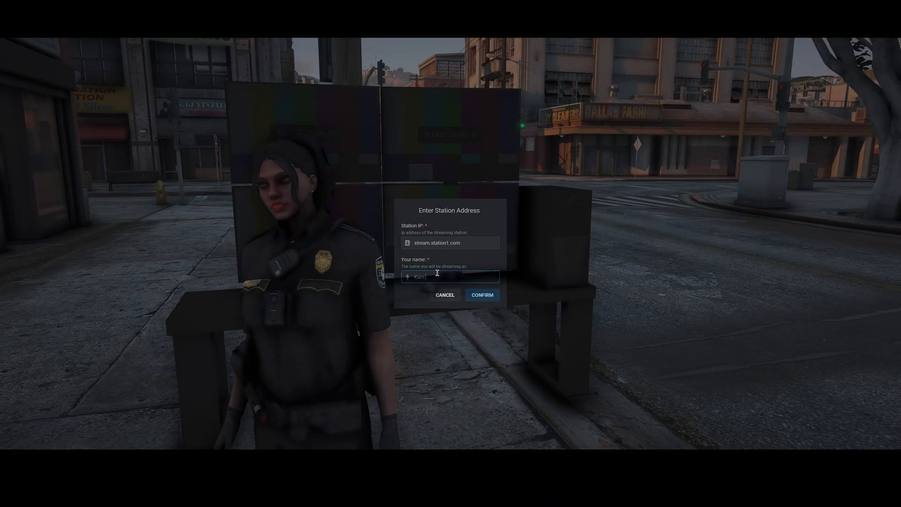
Keep the Station IP and select the 'Your name' field in the Enter Station Address dialog.
left_click(482, 294)
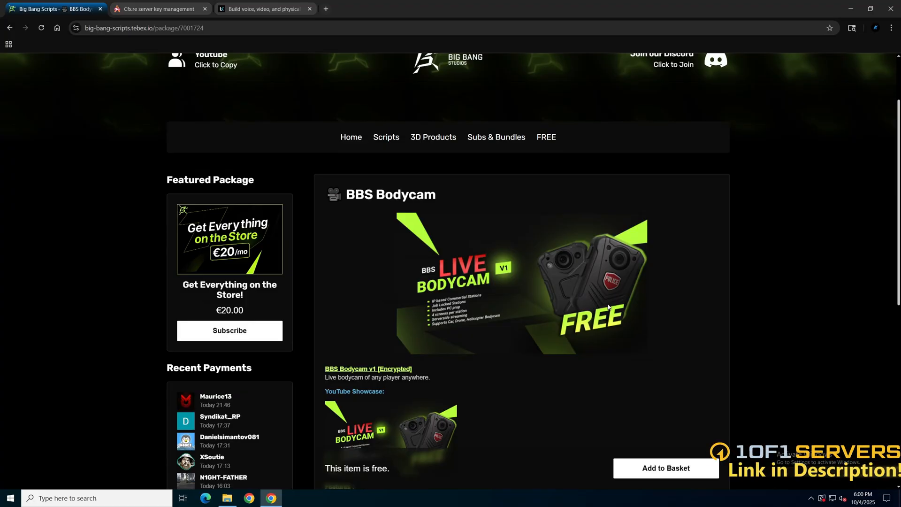
scroll("down", 3)
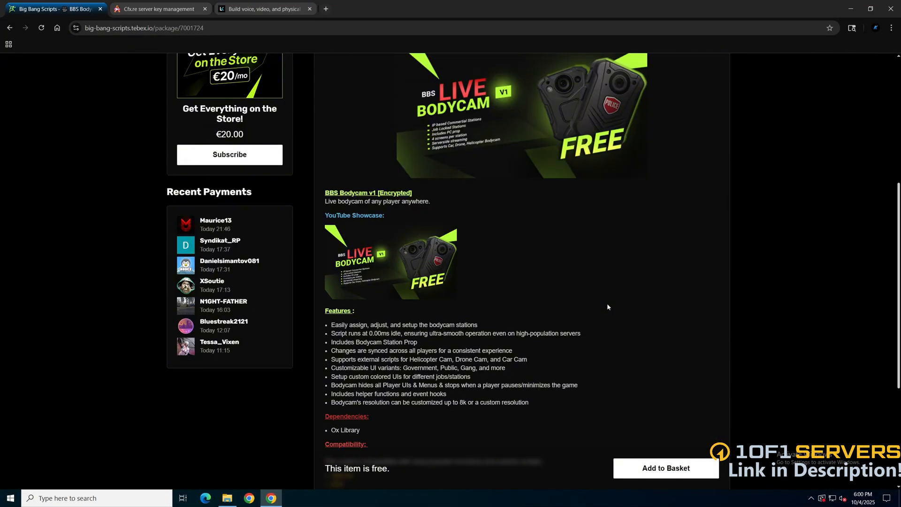
scroll("down", 3)
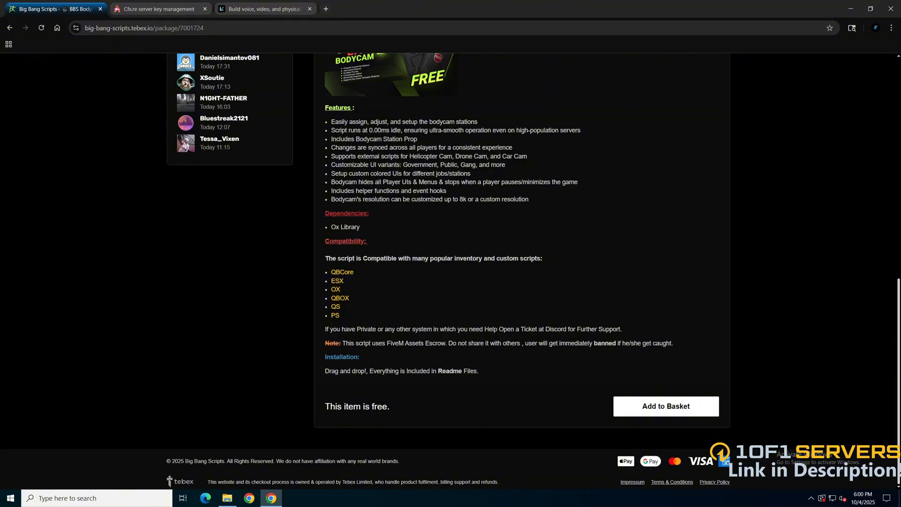
scroll("up", 3)
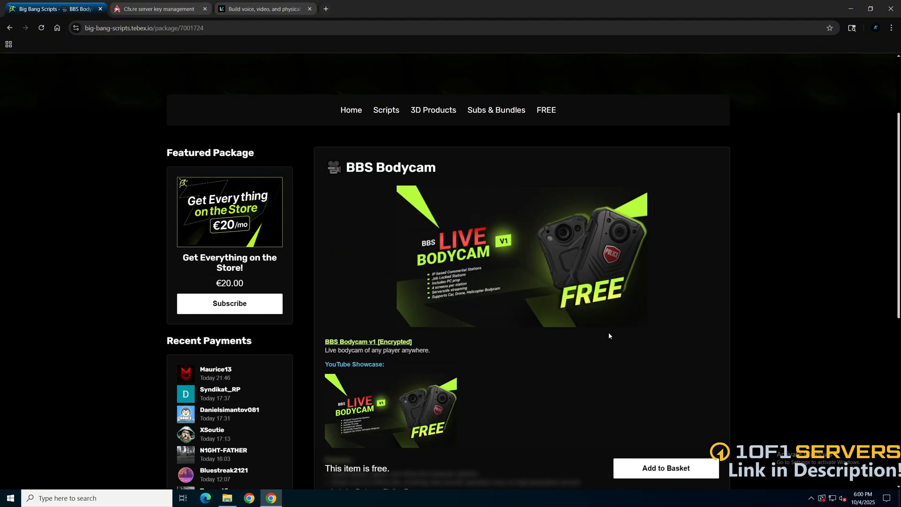
Download the BBS Bodycam asset from Keymaster's Granted Assets list.
left_click(158, 9)
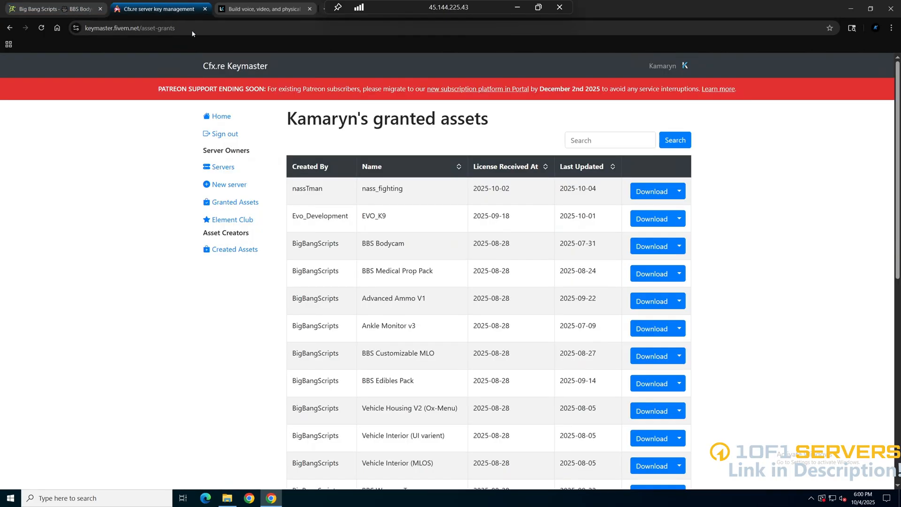
mouse_move(397, 246)
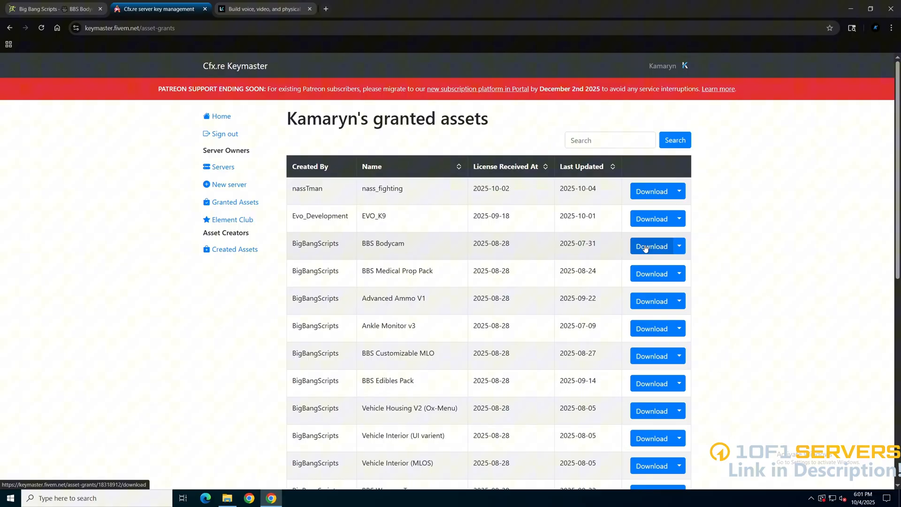
left_click(651, 246)
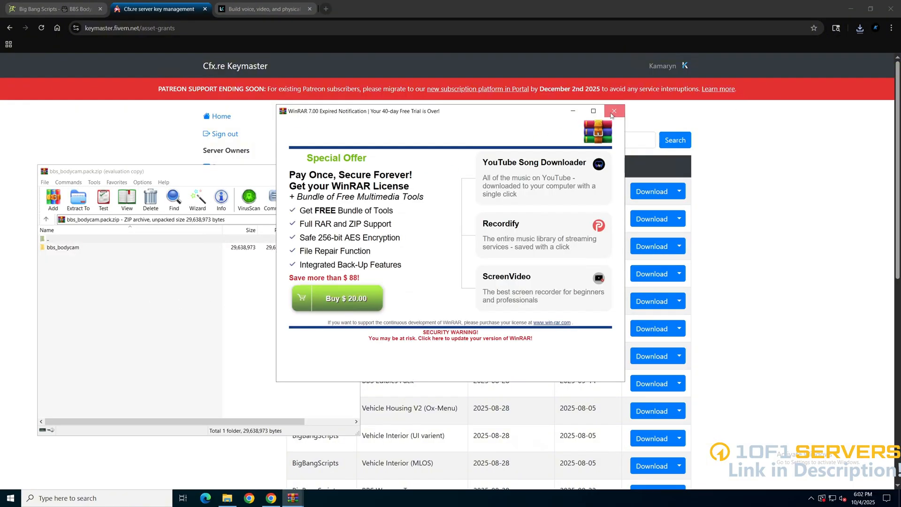
Dismiss the WinRAR trial notice and add 'ensure bbs_bodycam' at the end of server.cfg.
left_click(614, 111)
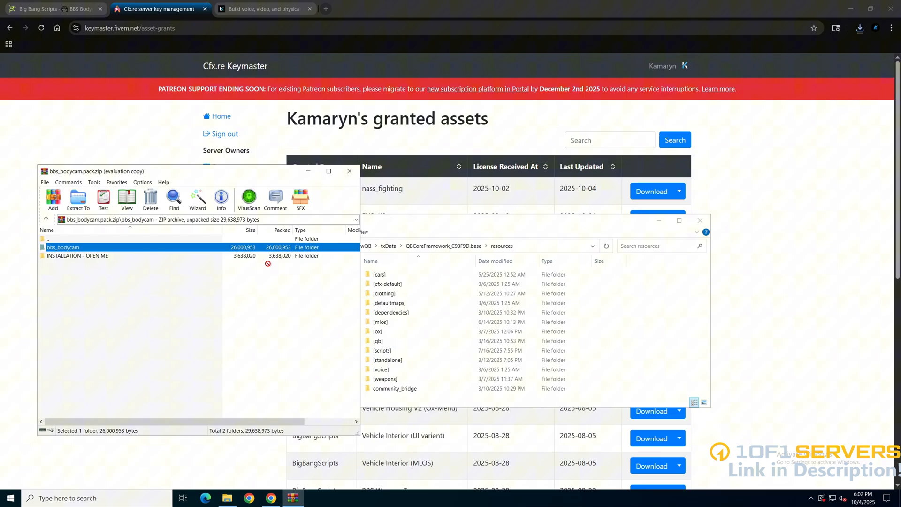
left_click(78, 199)
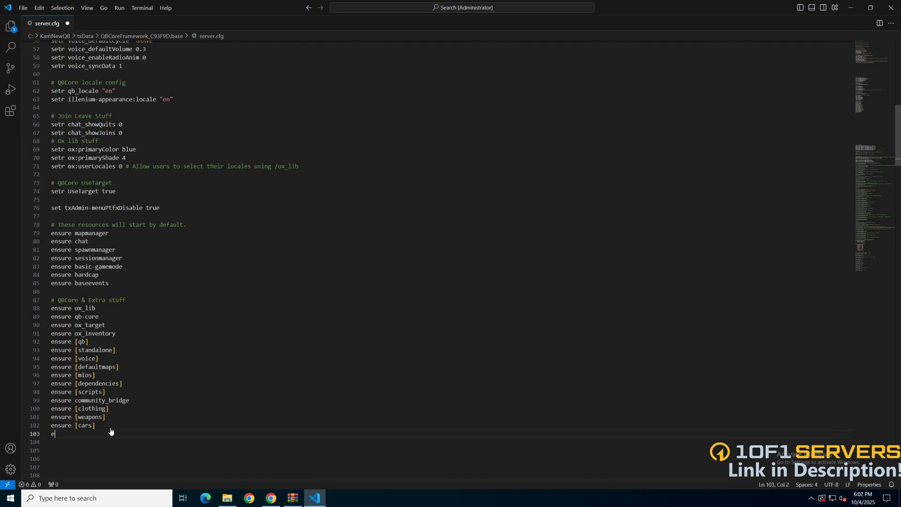
type("nsure bbs_bodycam")
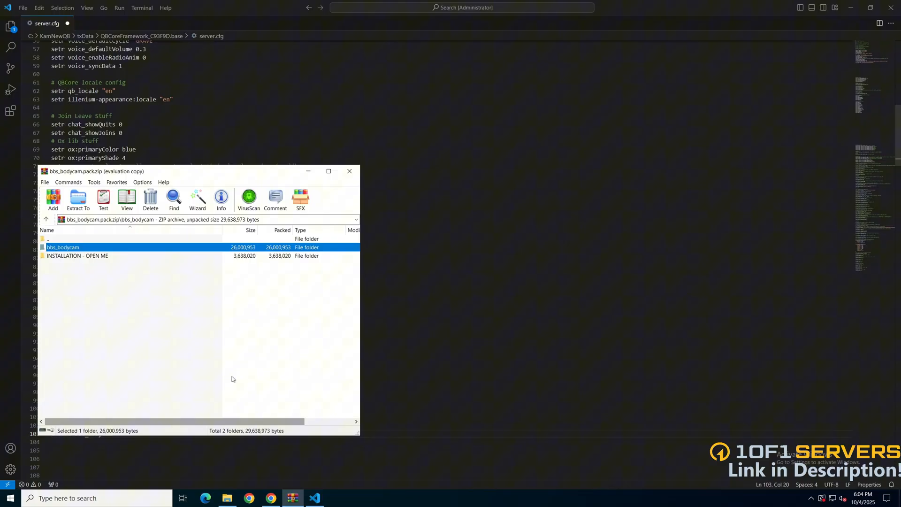
Move both bodycam PNGs from the pack's installation images into ox_inventory/web/images.
double_click(77, 255)
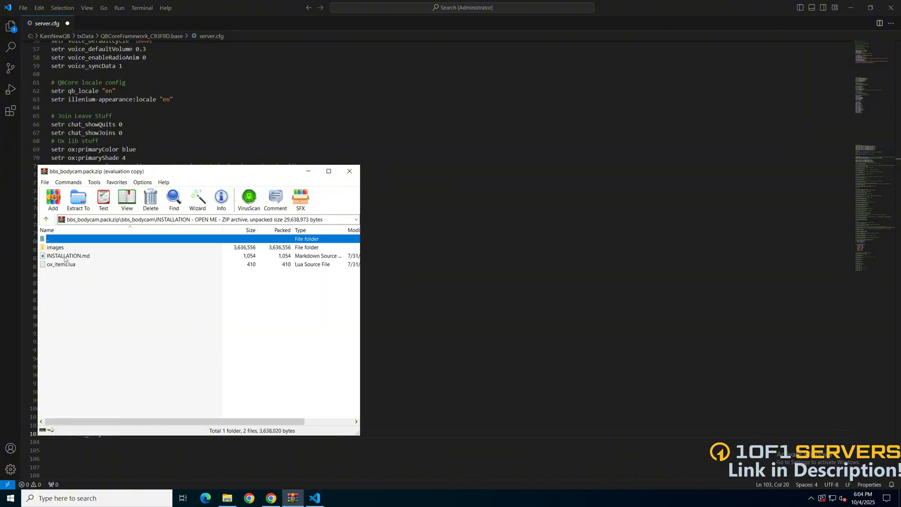
double_click(55, 248)
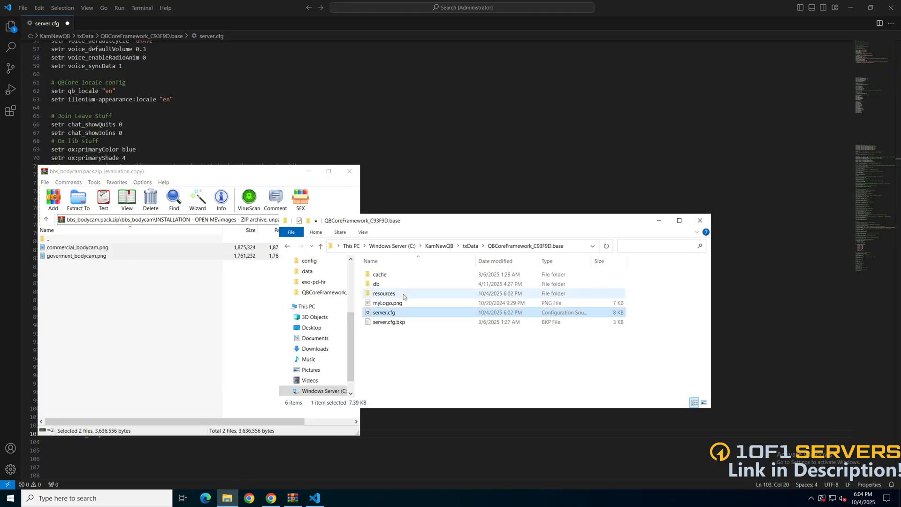
double_click(384, 293)
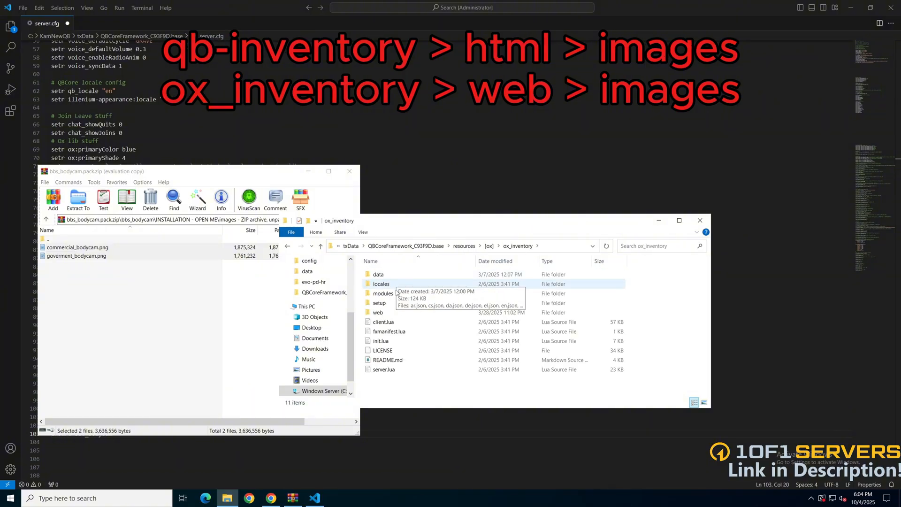
double_click(379, 312)
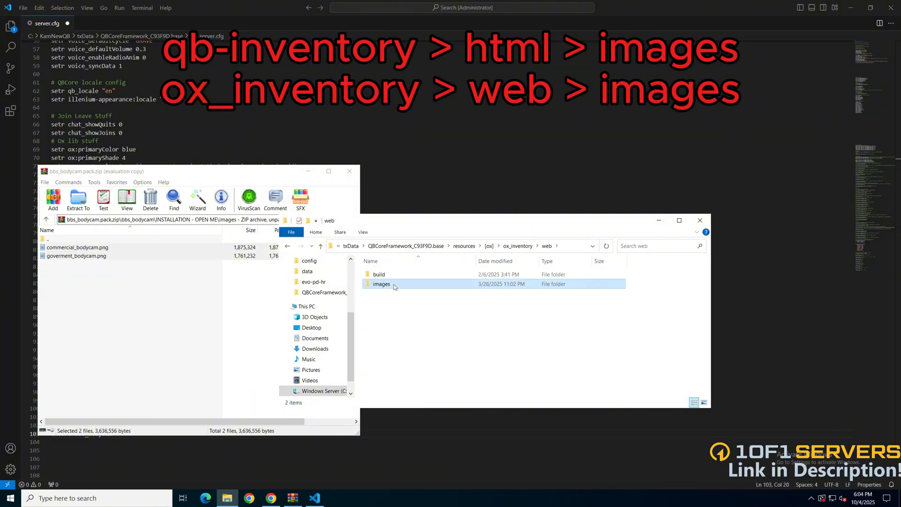
double_click(381, 284)
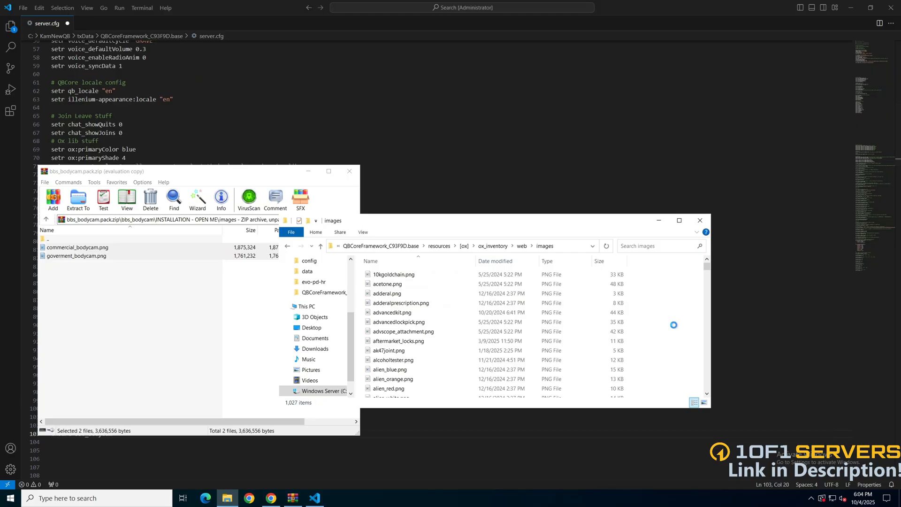
left_click(492, 245)
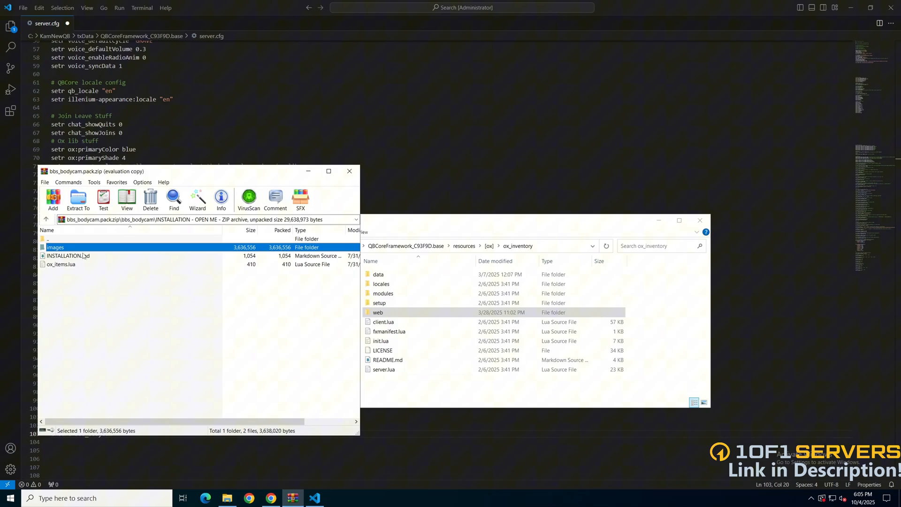
mouse_move(69, 269)
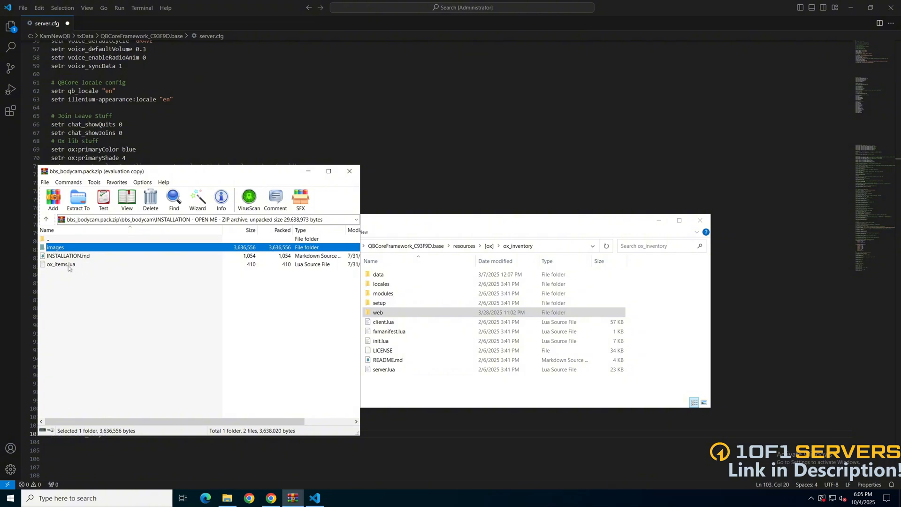
Copy all of ox_items.lua and paste it at the end of ox_inventory/data/items.lua.
double_click(60, 264)
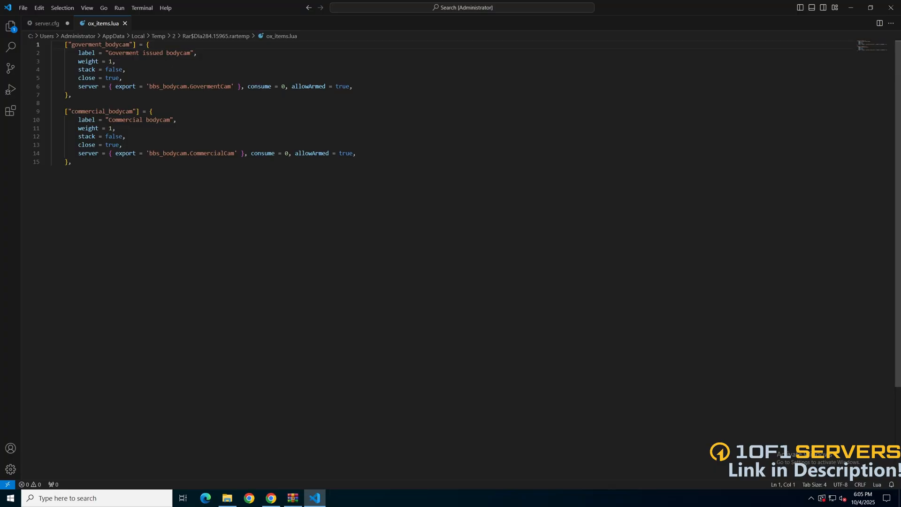
key("ctrl+a")
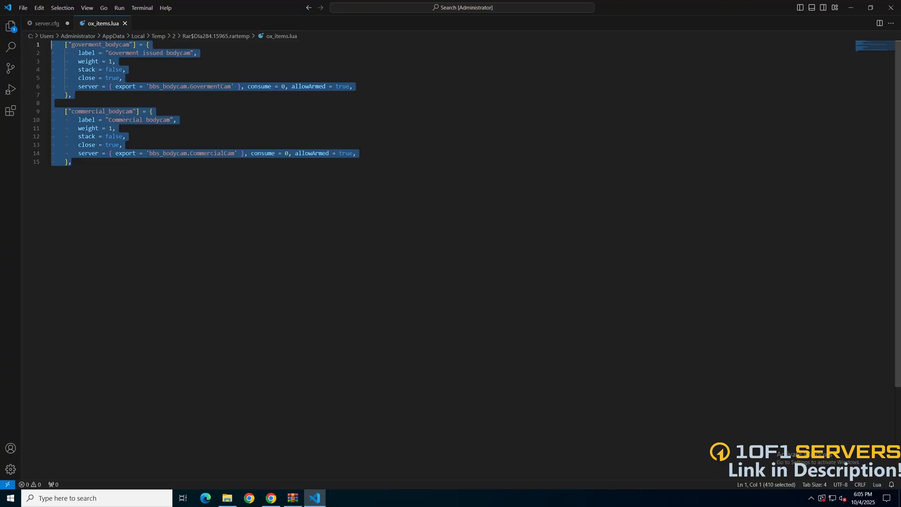
left_click(226, 498)
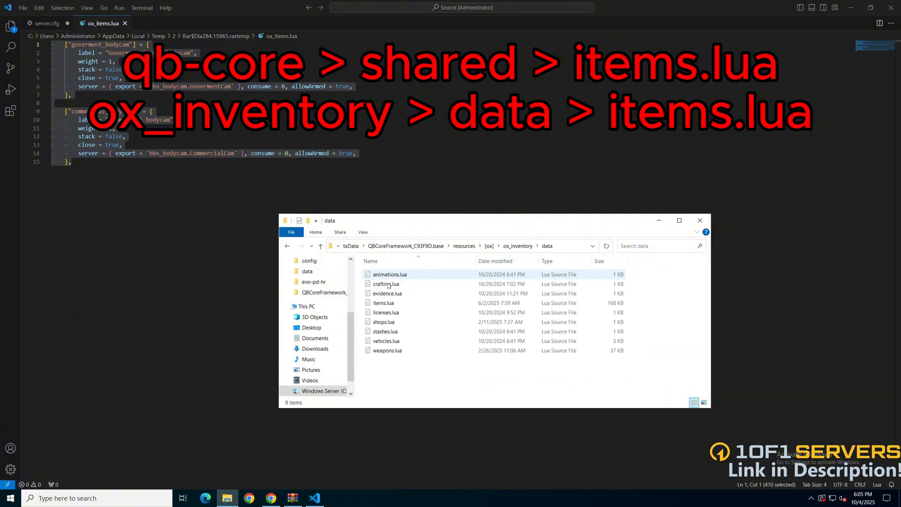
double_click(383, 303)
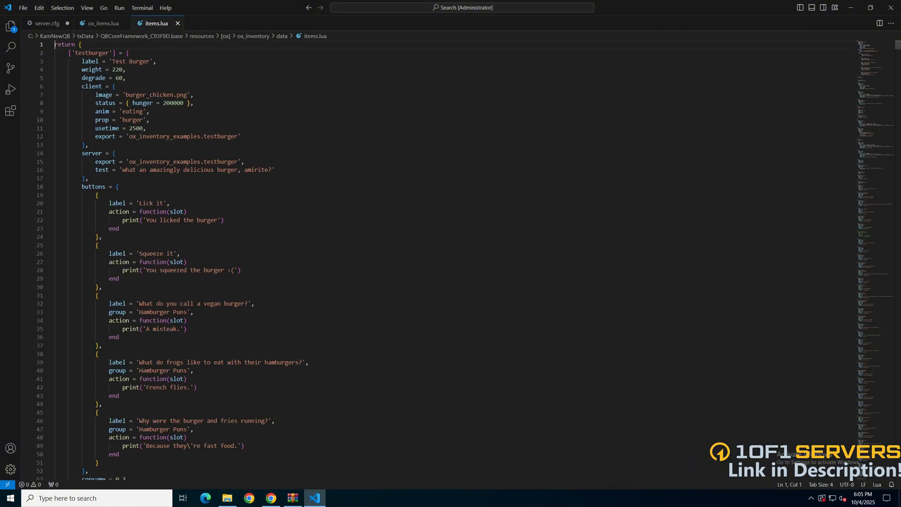
scroll("down", 3)
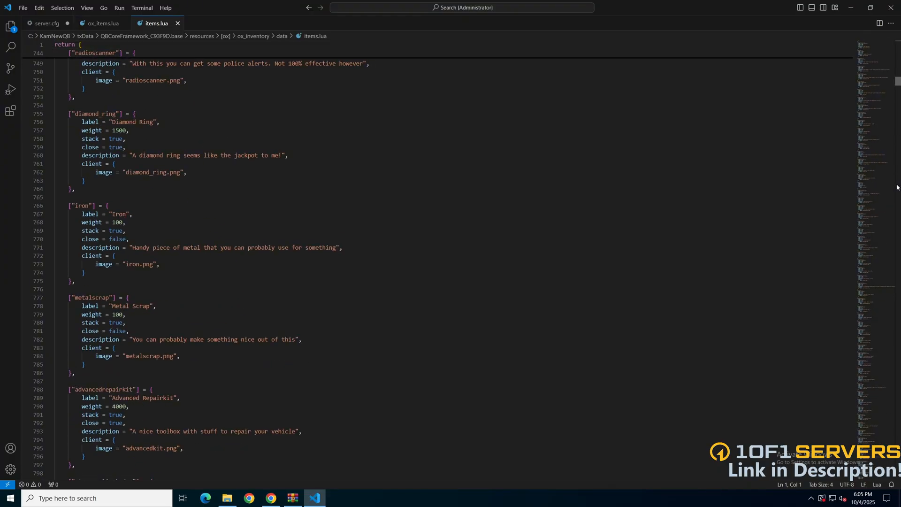
key("ctrl+End")
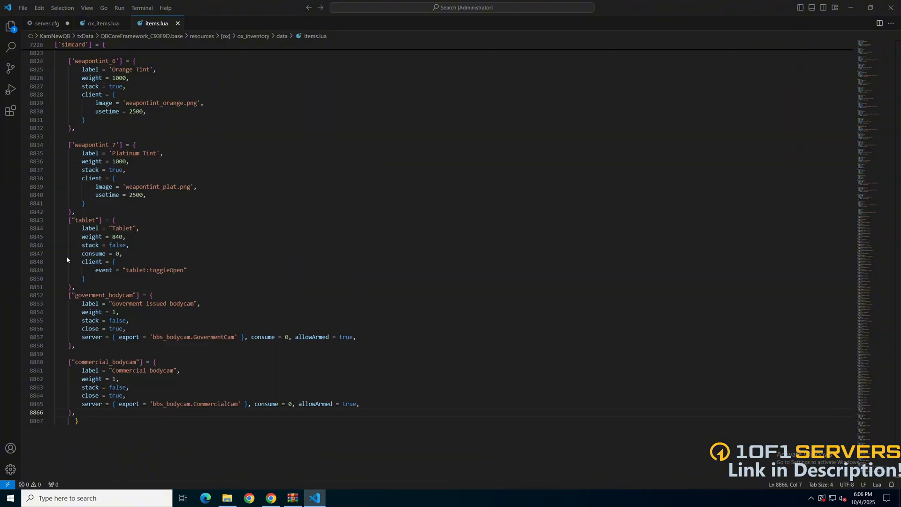
left_click(220, 23)
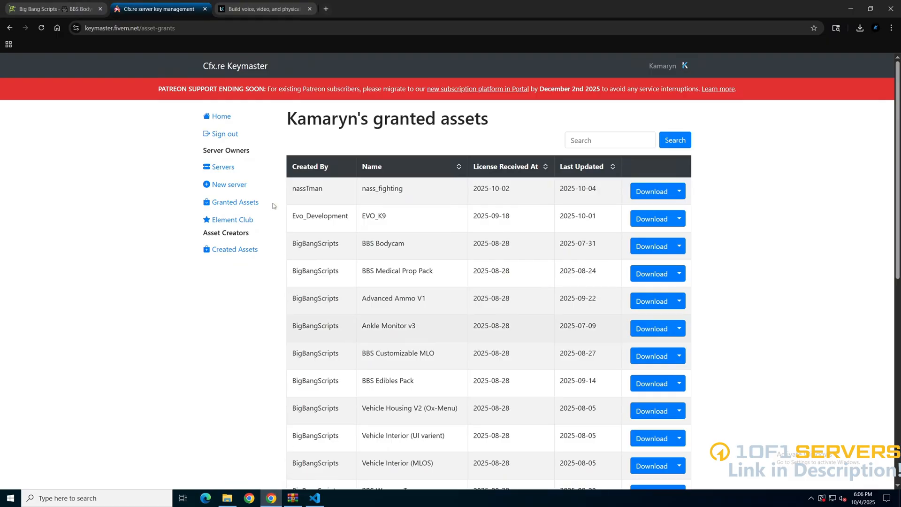
Create a new API key under the Kam Test project's Settings > API keys.
left_click(264, 8)
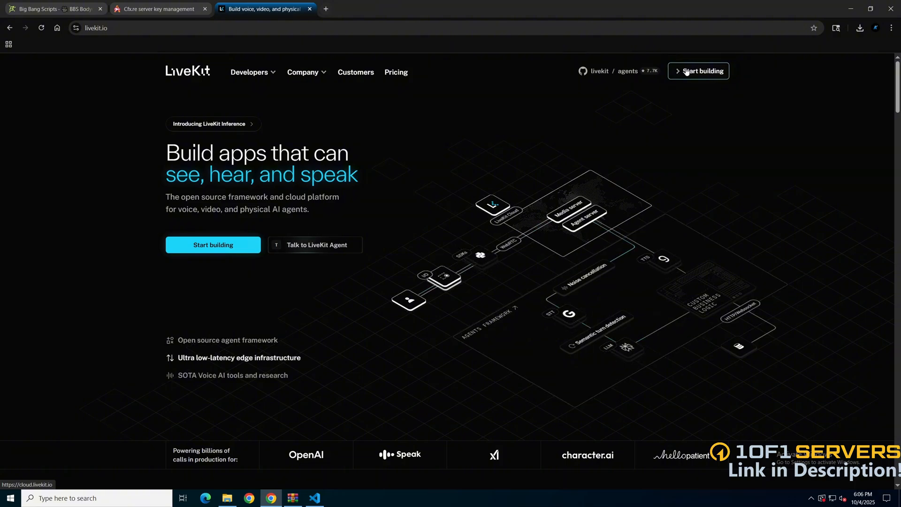
left_click(698, 71)
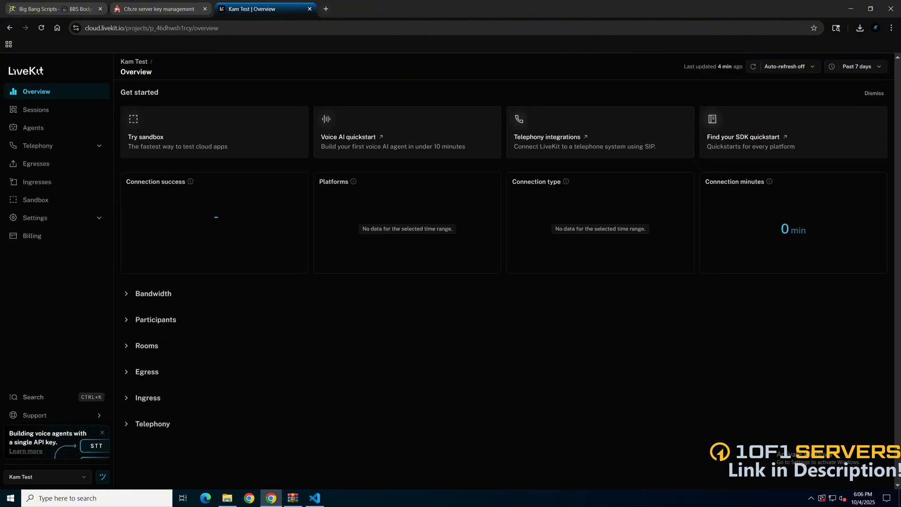
left_click(36, 217)
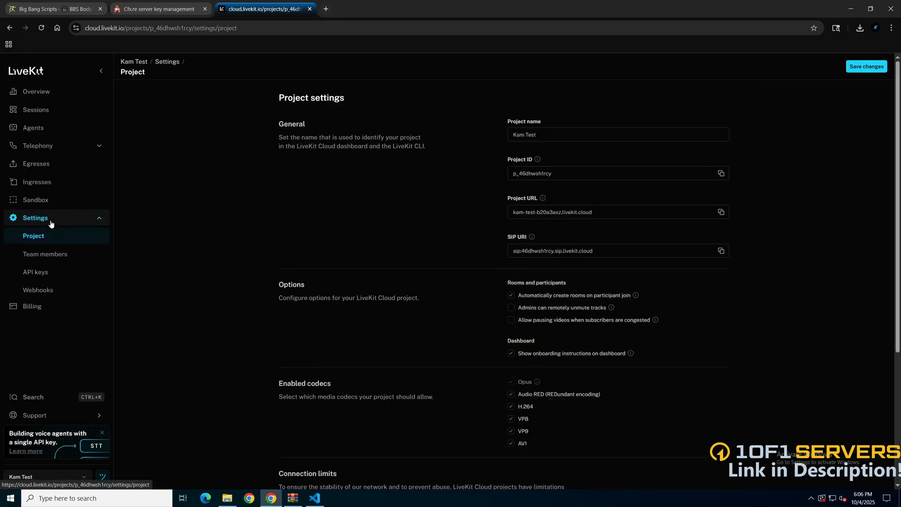
mouse_move(36, 272)
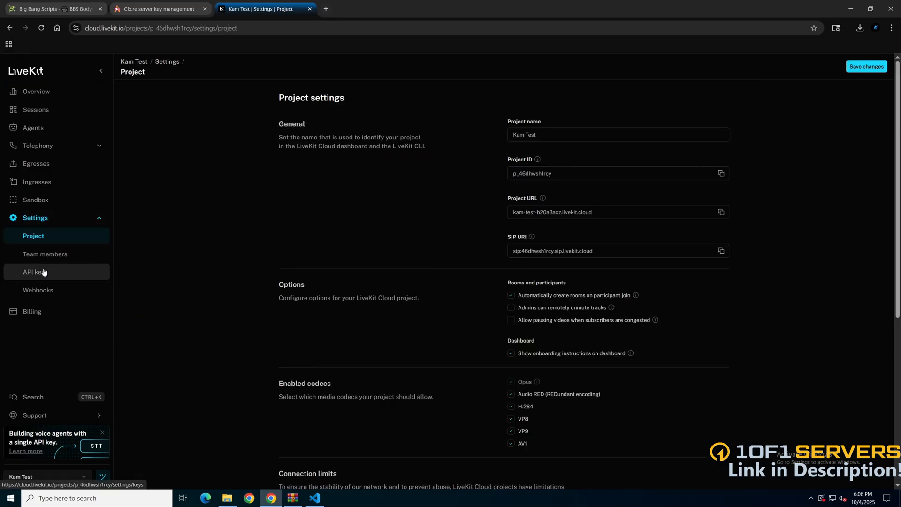
left_click(36, 272)
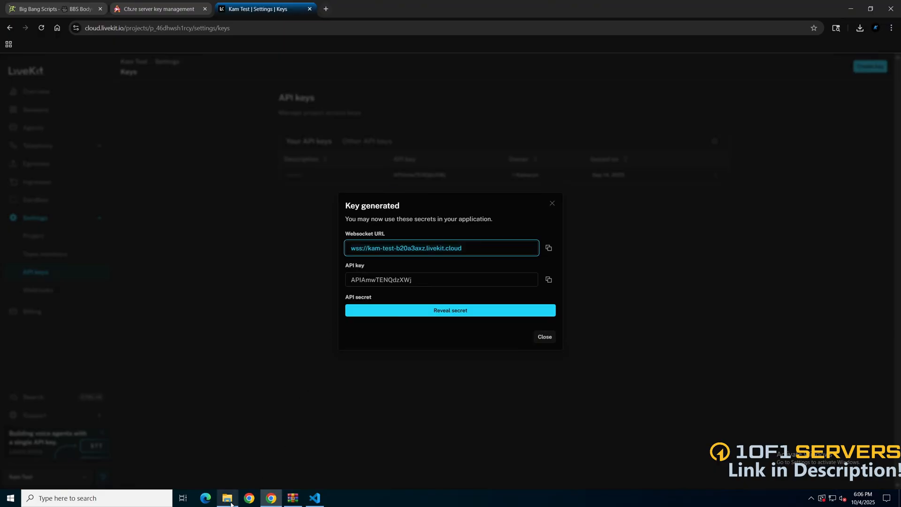
Open resources/bbs_bodycam/Server and copy LiveKit's websocket URL from the key dialog.
left_click(228, 497)
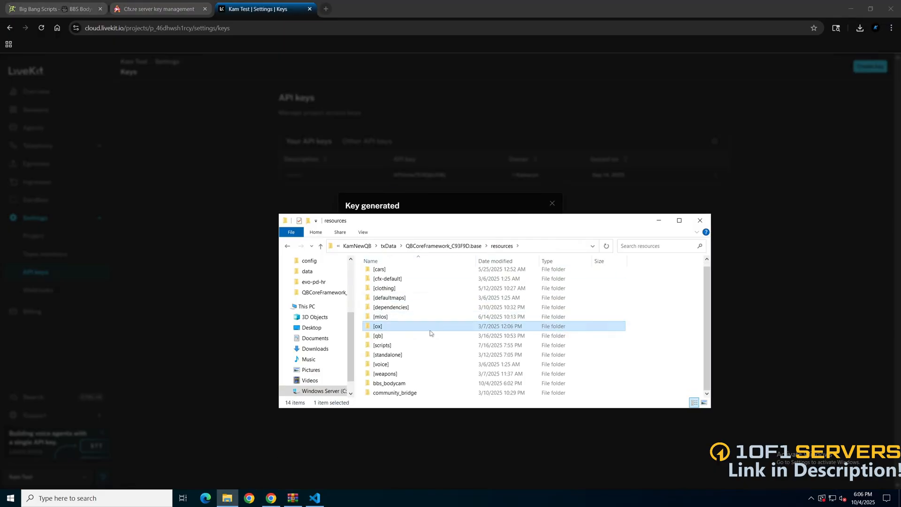
double_click(389, 384)
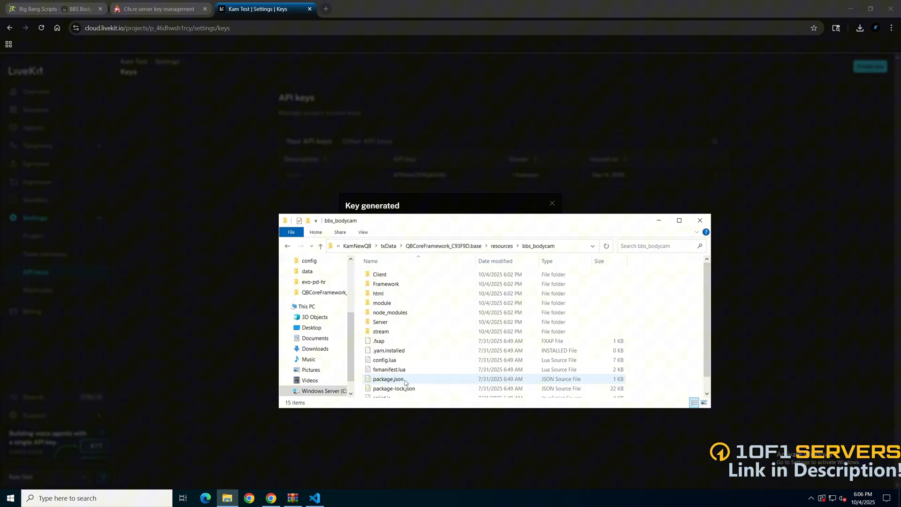
left_click(380, 322)
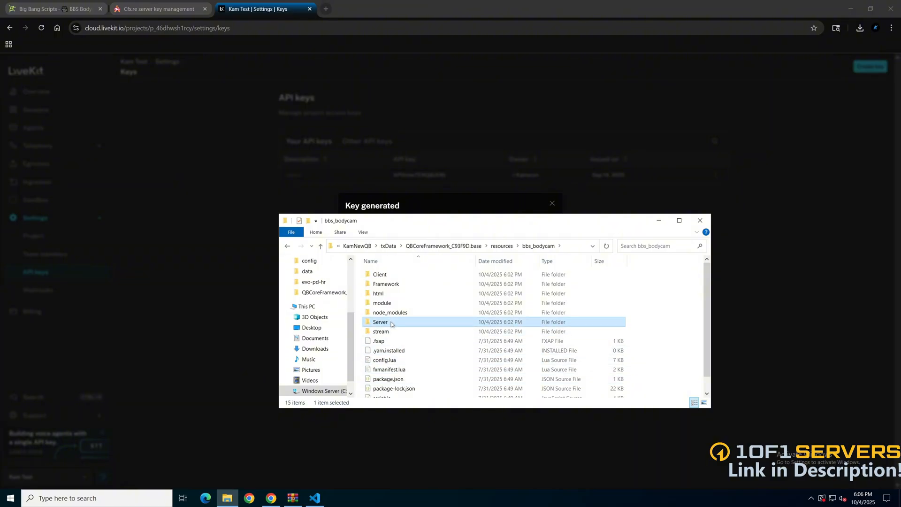
double_click(379, 321)
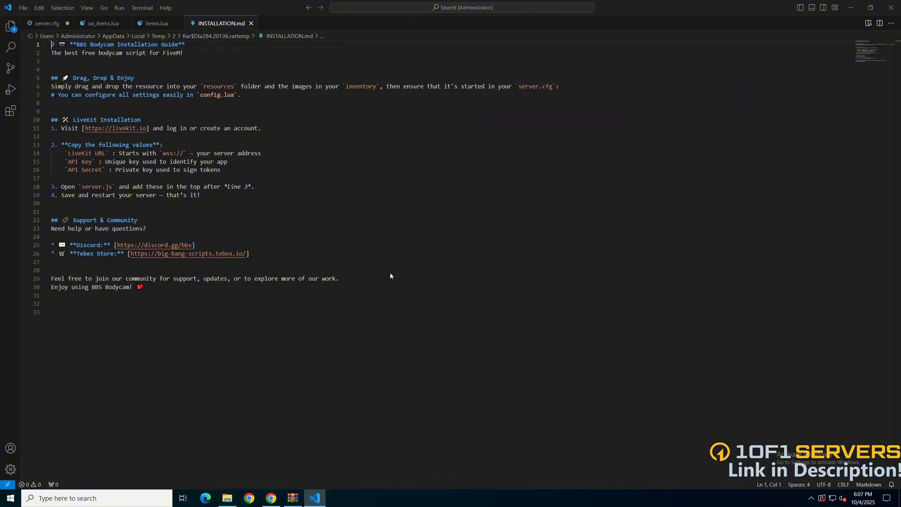
left_click(281, 23)
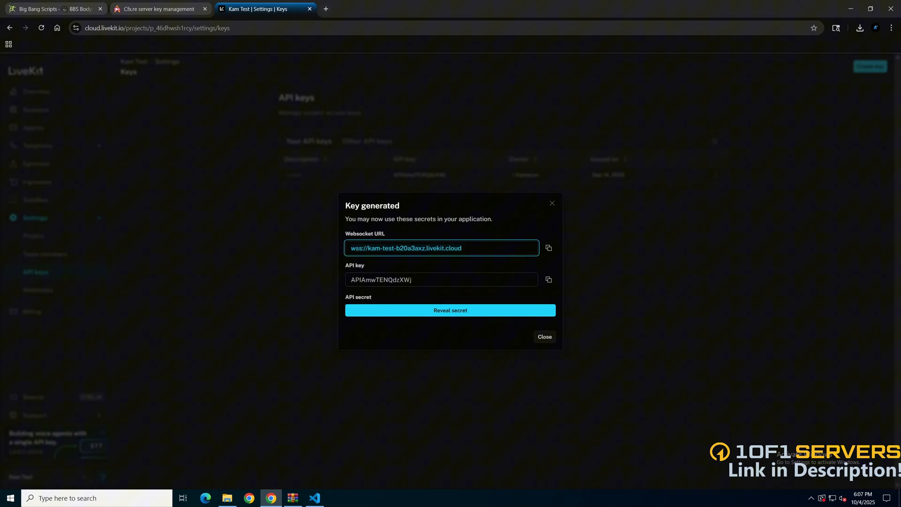
left_click(547, 248)
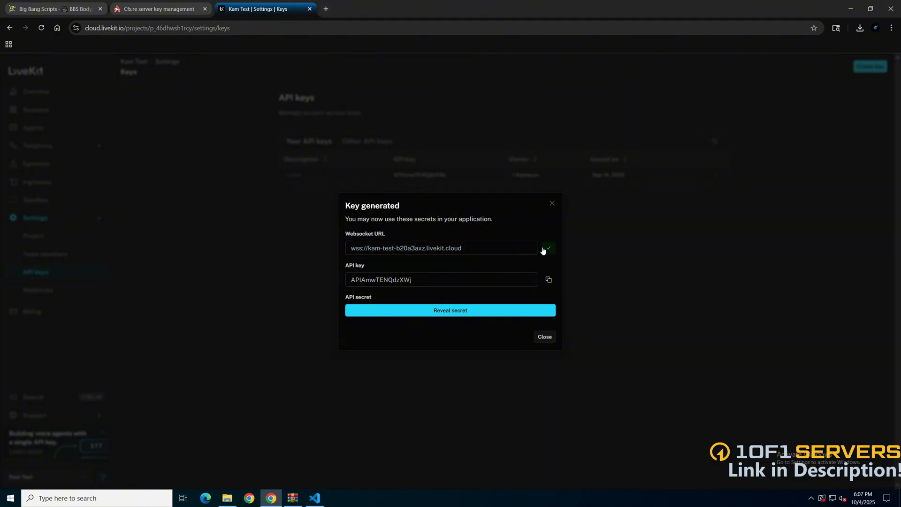
left_click(314, 497)
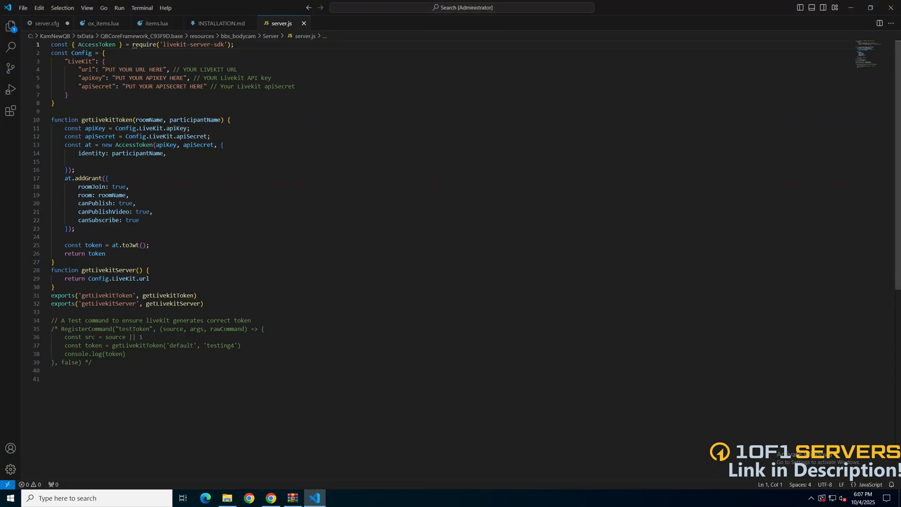
double_click(133, 69)
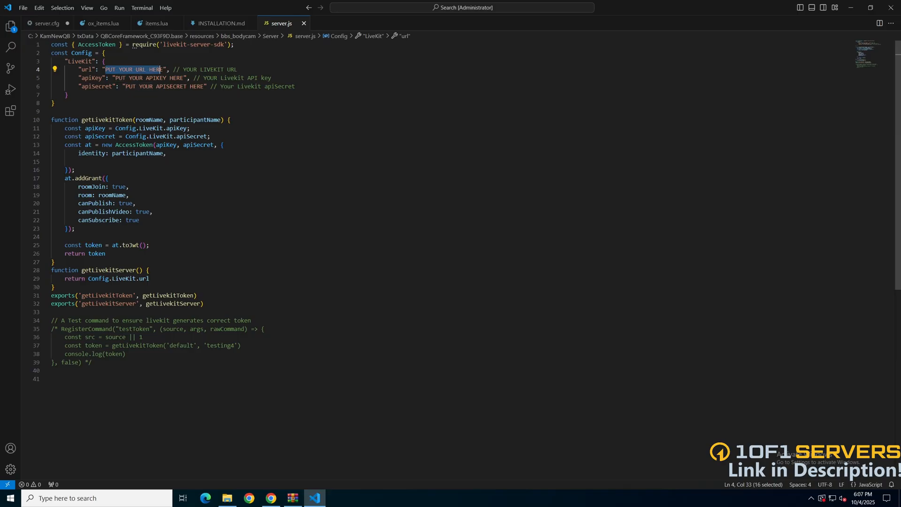
type("wss://kam-test-b20a3axz.livekit.cloud")
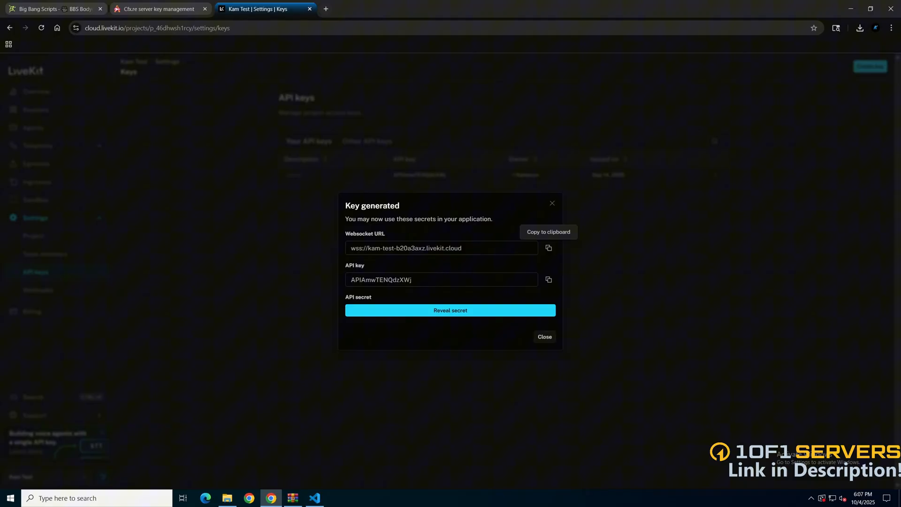
left_click(548, 279)
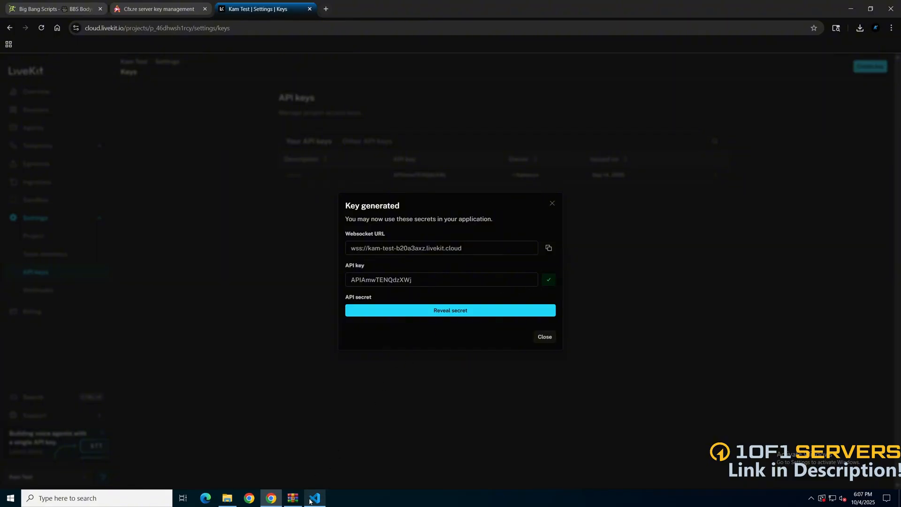
left_click(315, 497)
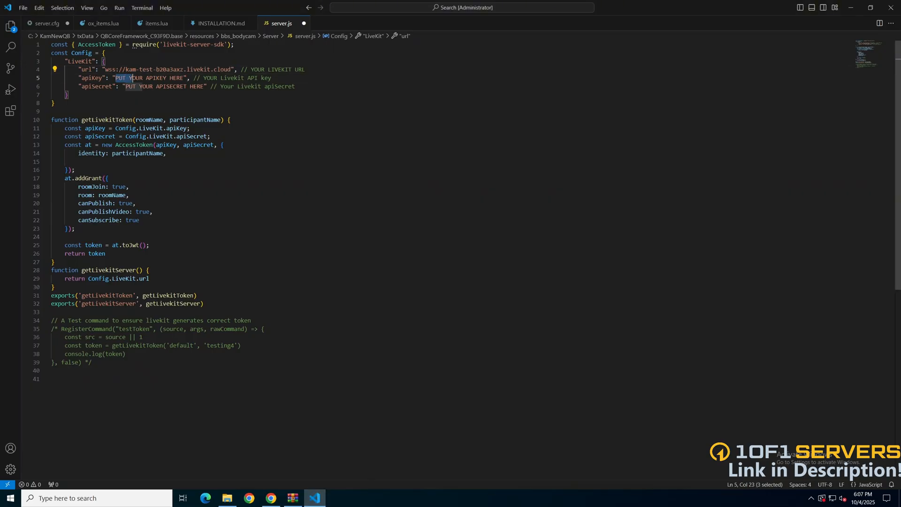
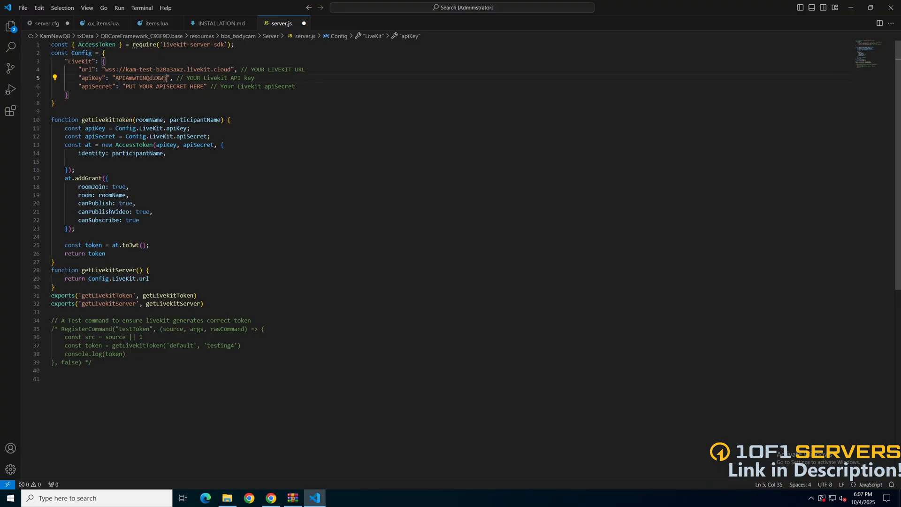
left_click(271, 497)
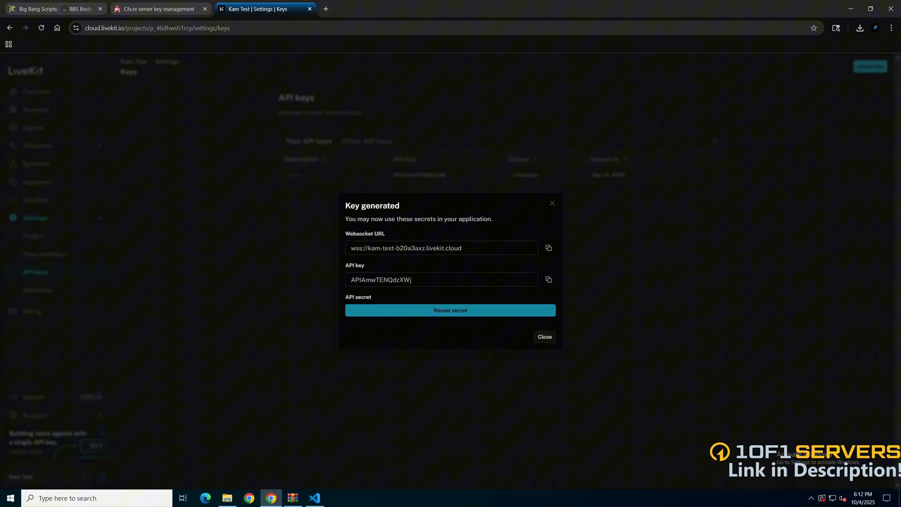
left_click(450, 310)
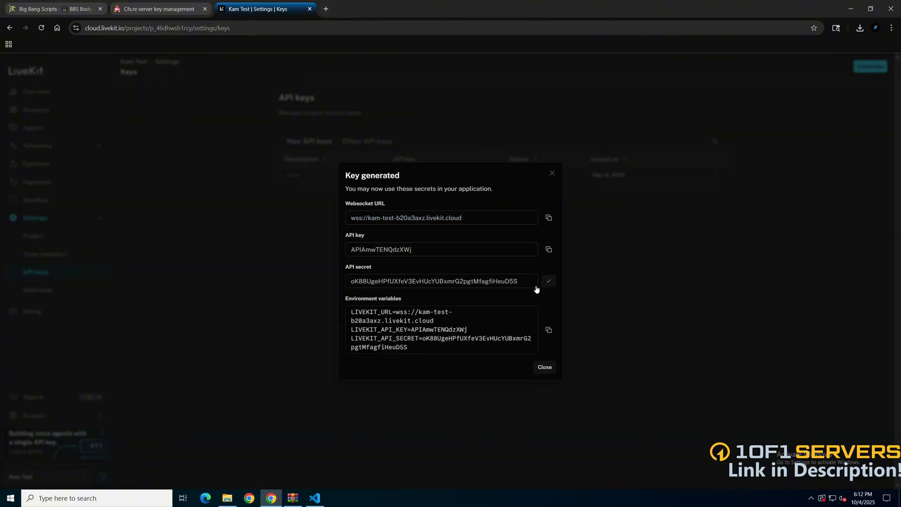
left_click(314, 498)
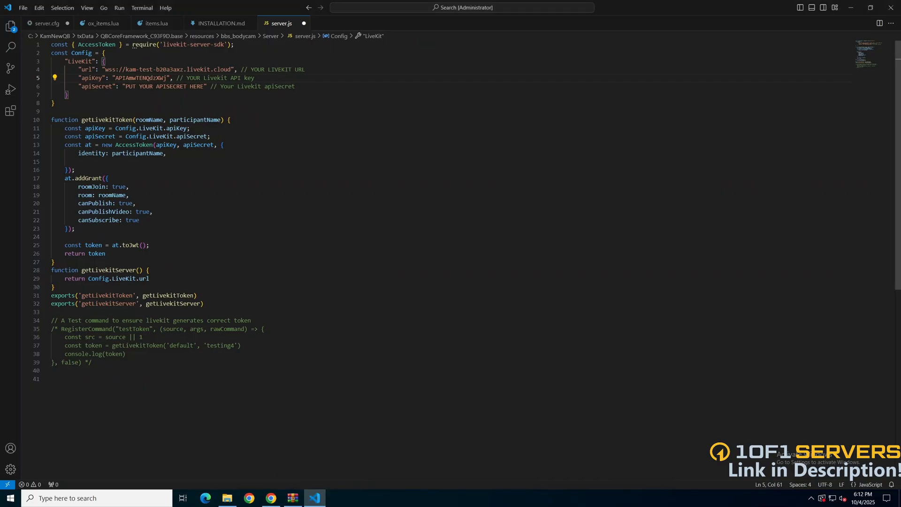
double_click(164, 86)
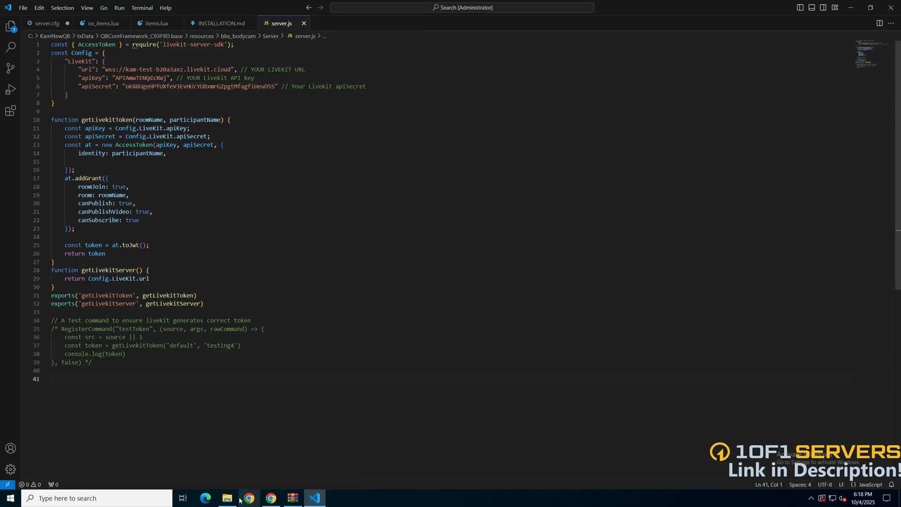
left_click(227, 497)
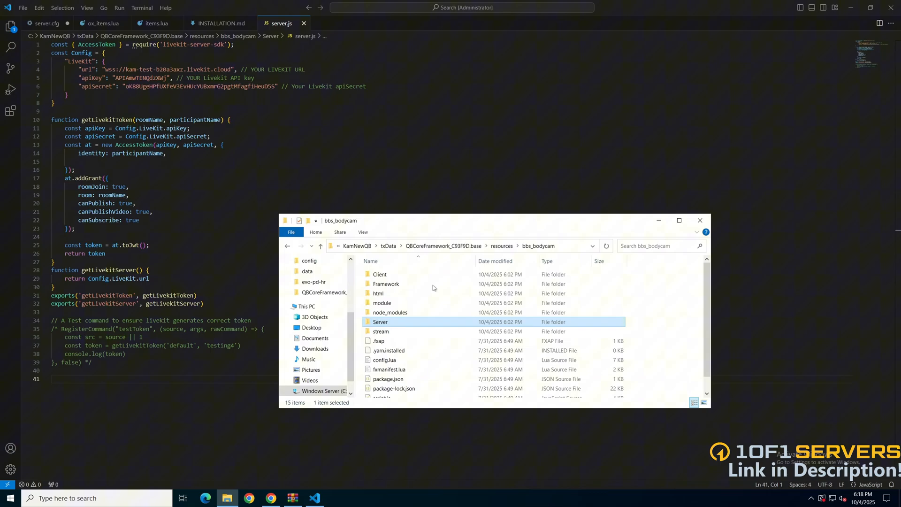
left_click(384, 360)
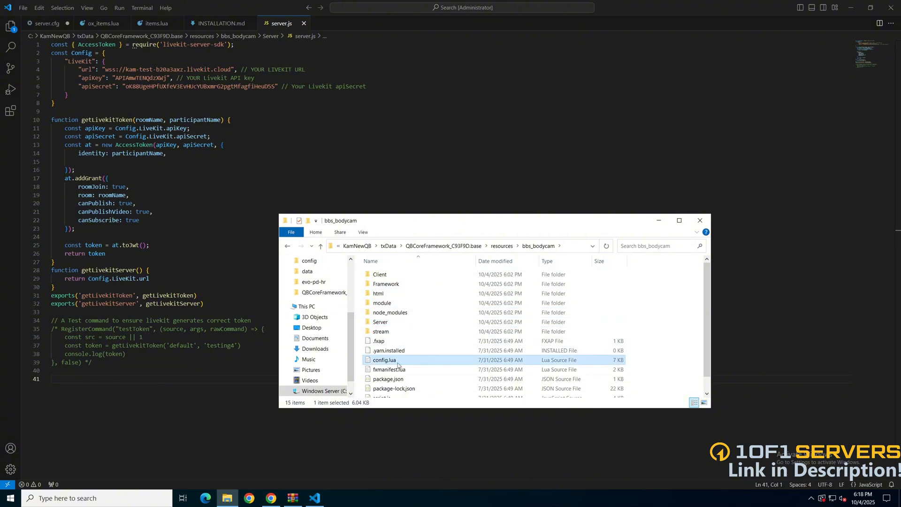
double_click(384, 360)
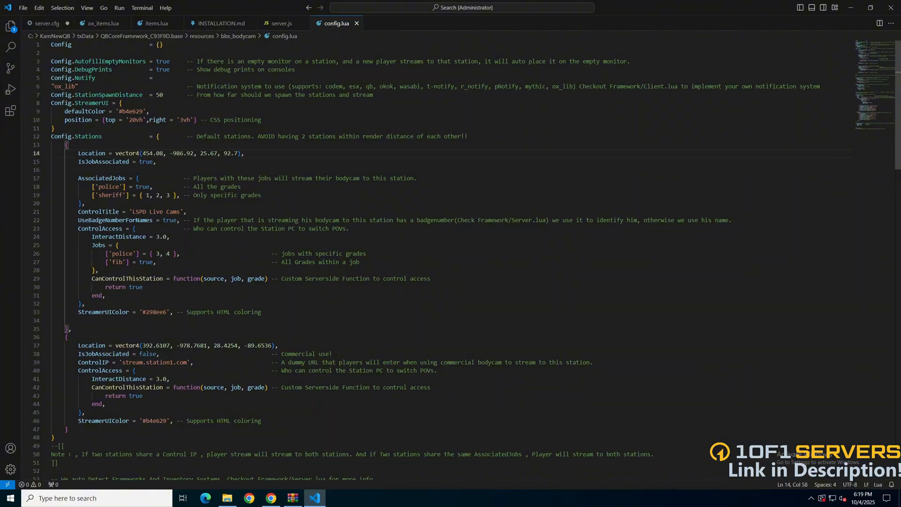
scroll("down", 3)
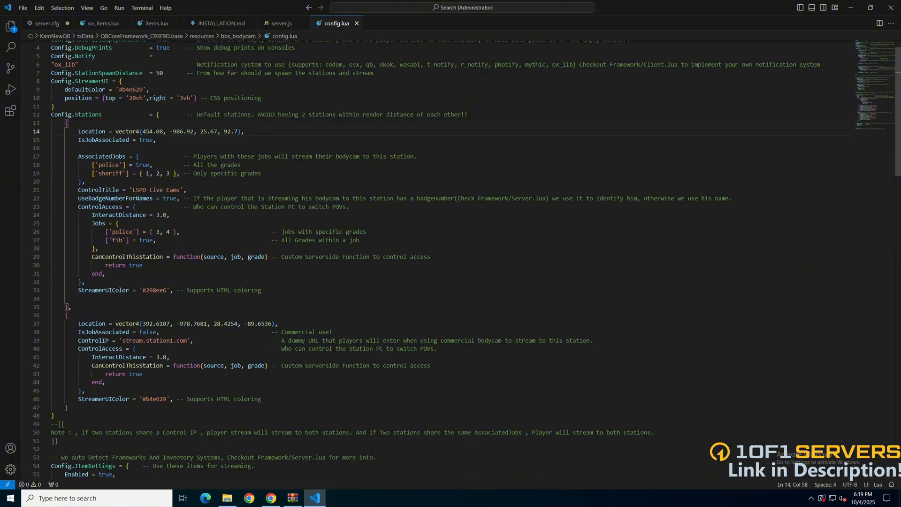
left_click(244, 131)
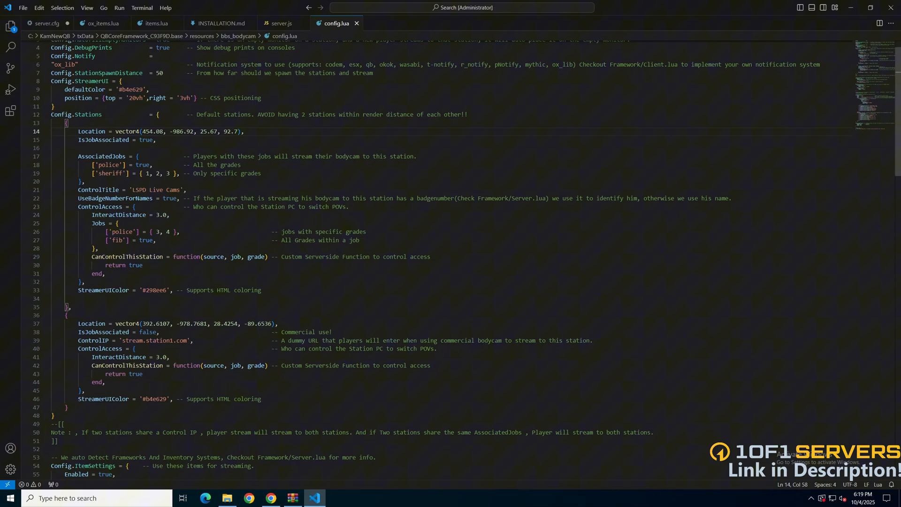
scroll("down", 3)
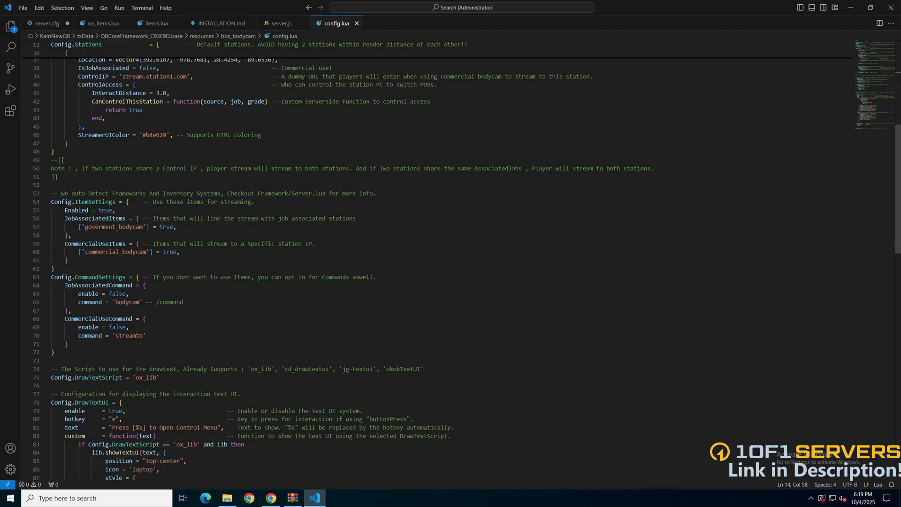
scroll("down", 3)
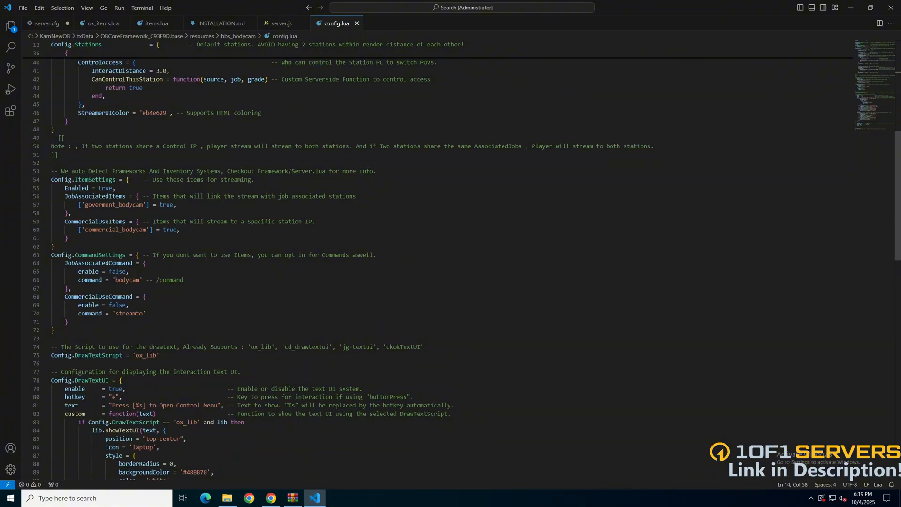
scroll("down", 3)
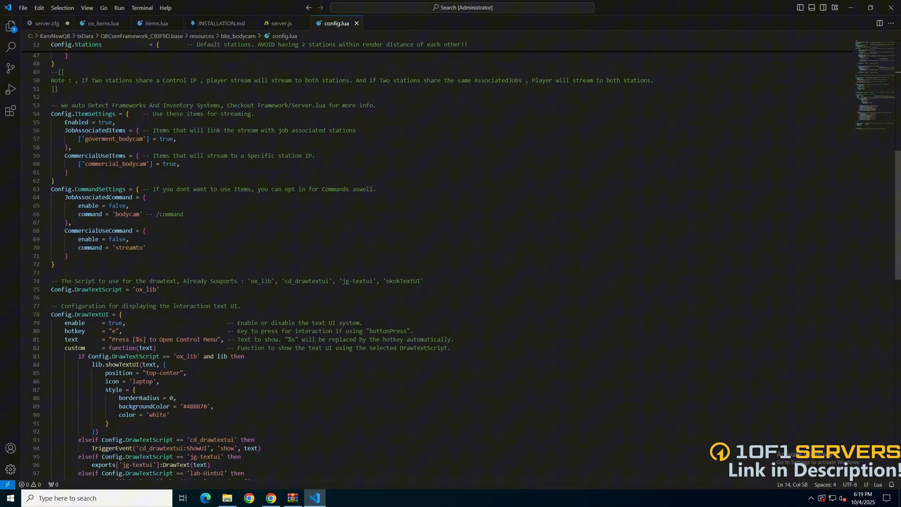
scroll("down", 3)
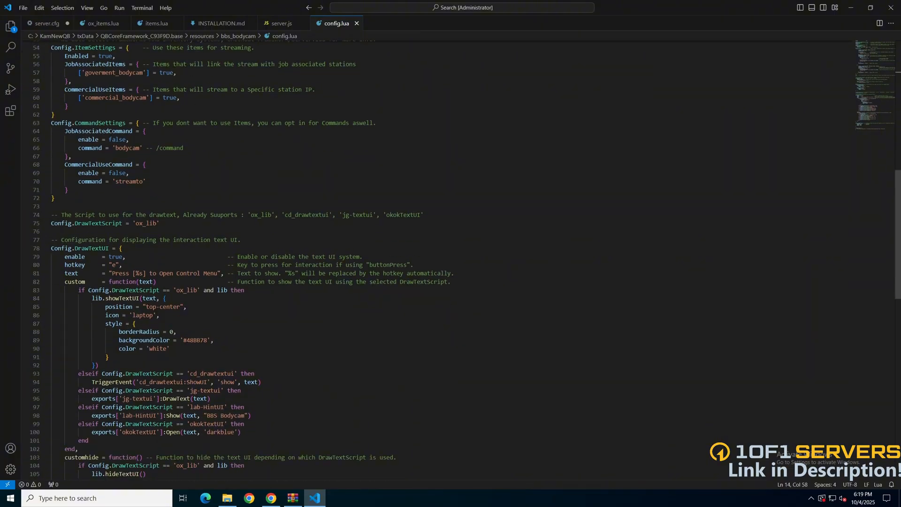
scroll("down", 3)
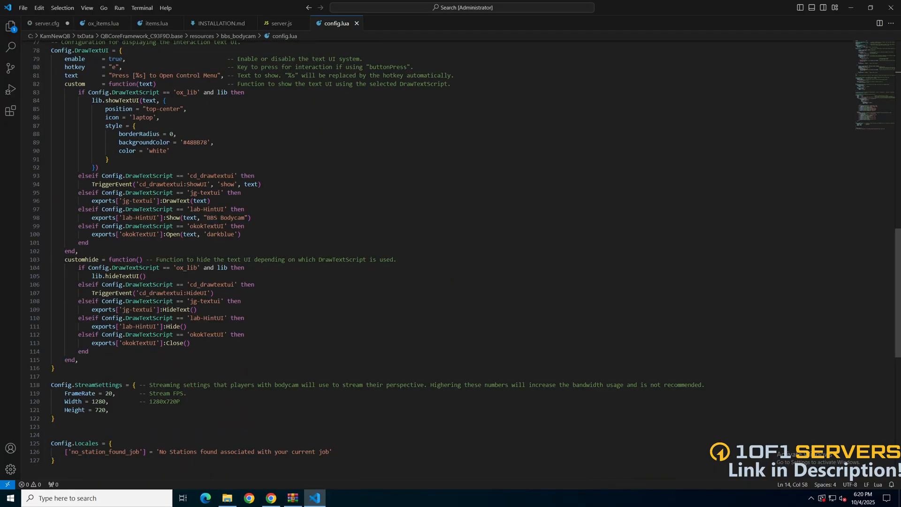
scroll("up", 3)
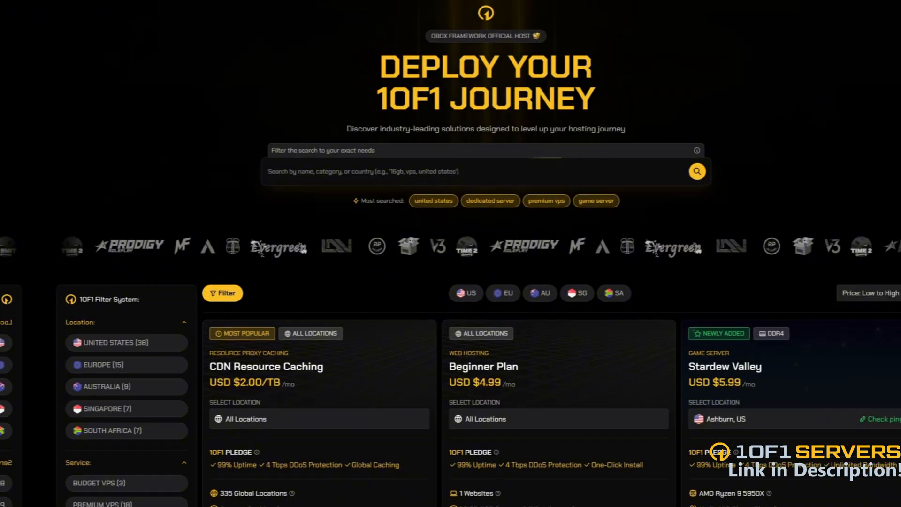
scroll("down", 3)
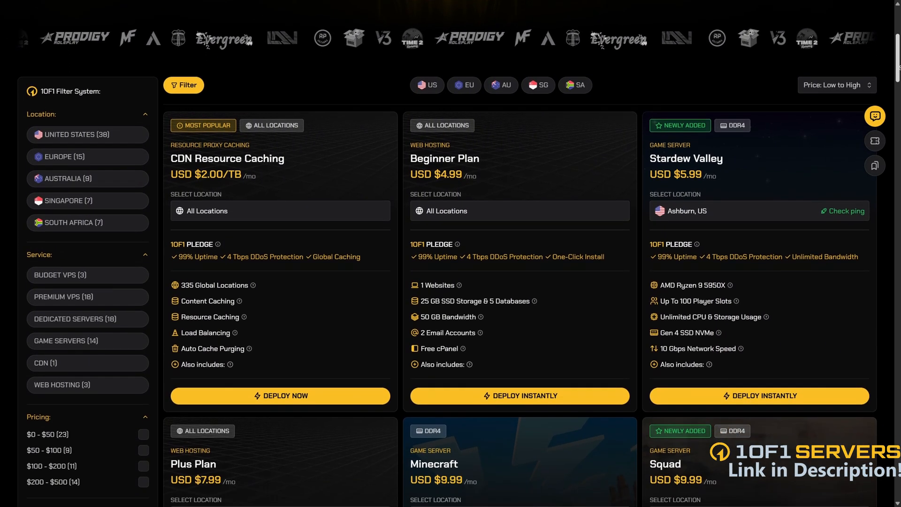
scroll("down", 3)
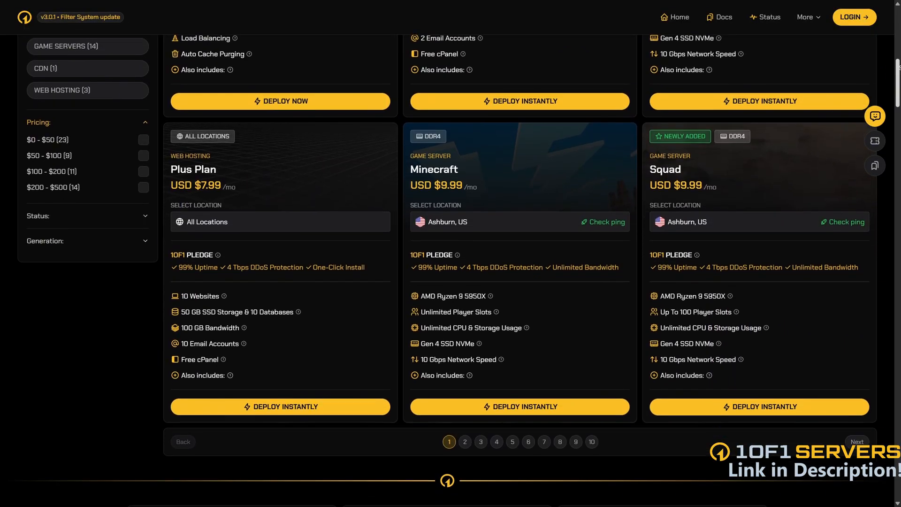
scroll("down", 3)
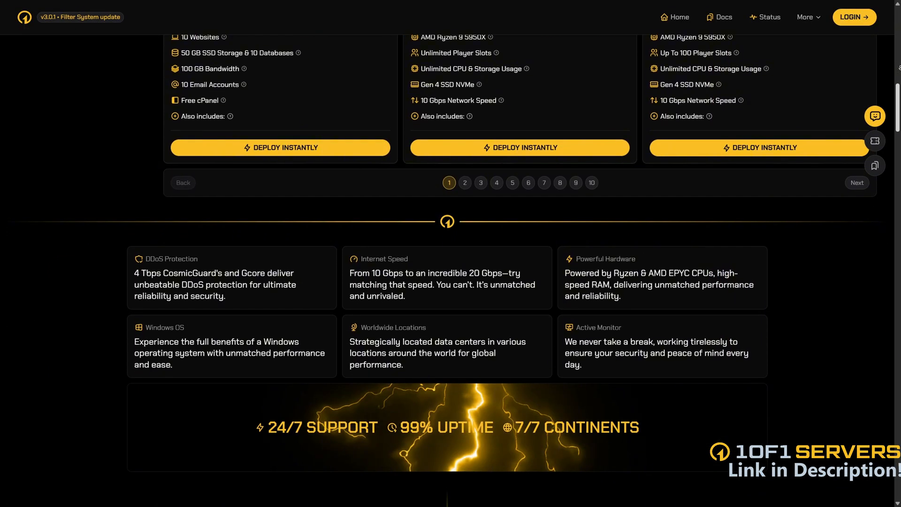
scroll("down", 3)
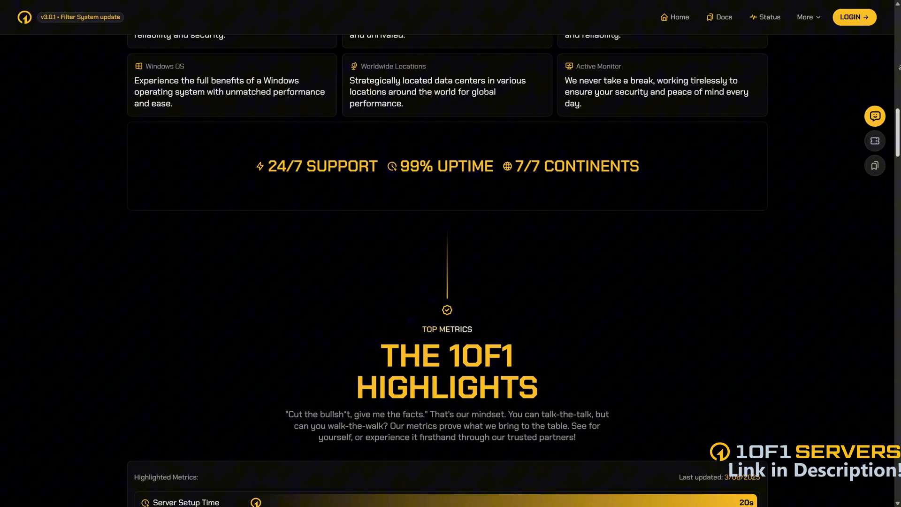
scroll("down", 3)
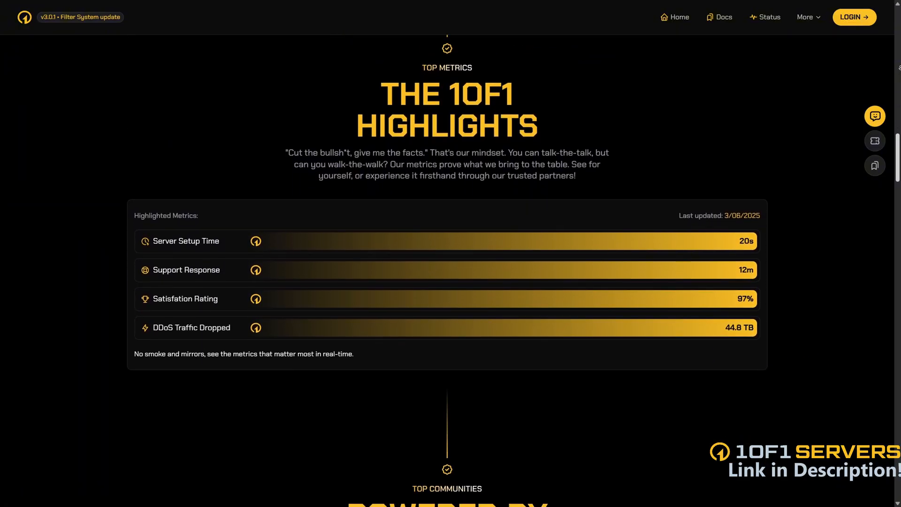
scroll("down", 3)
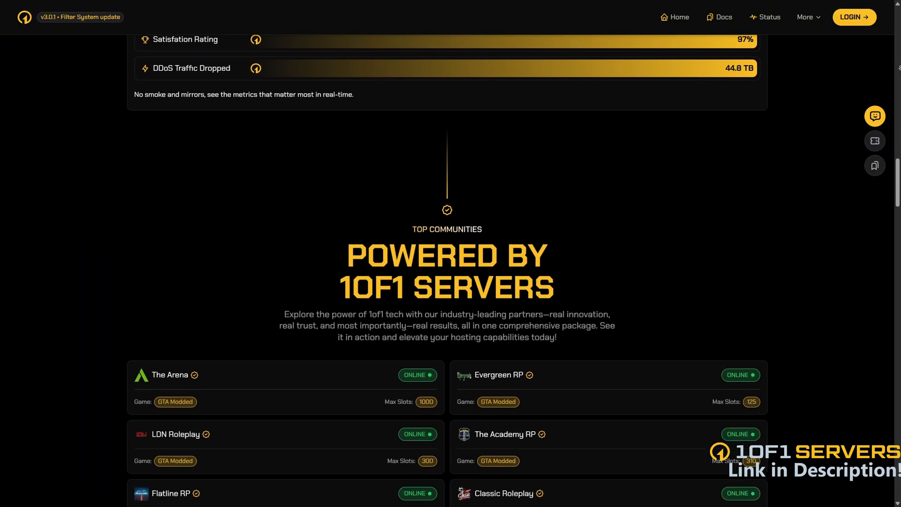
scroll("down", 3)
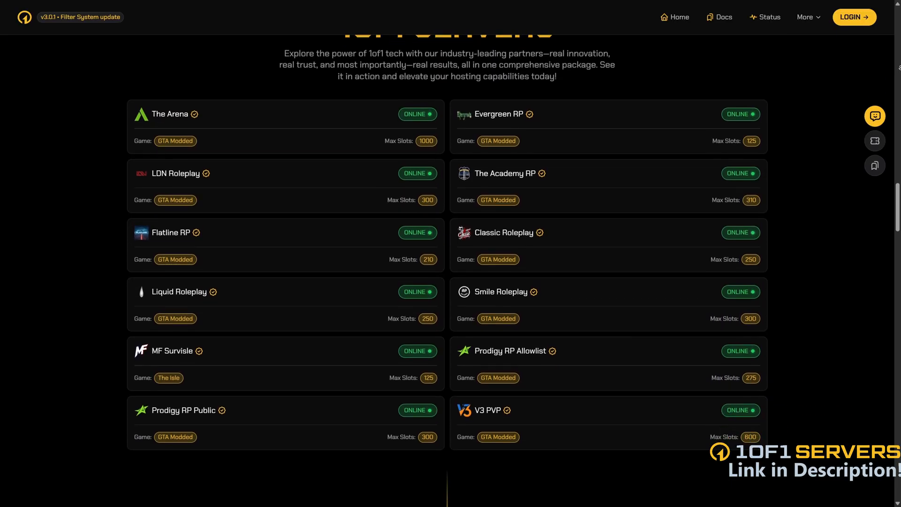
scroll("down", 3)
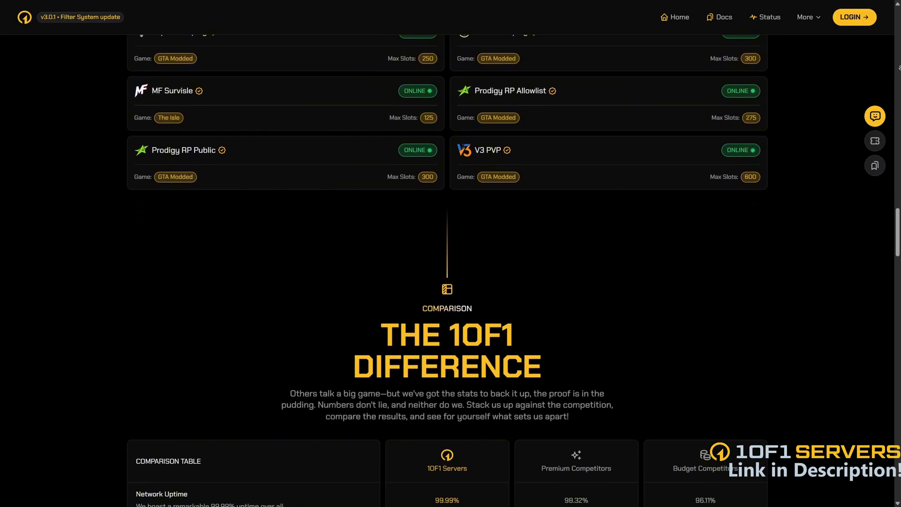
scroll("down", 3)
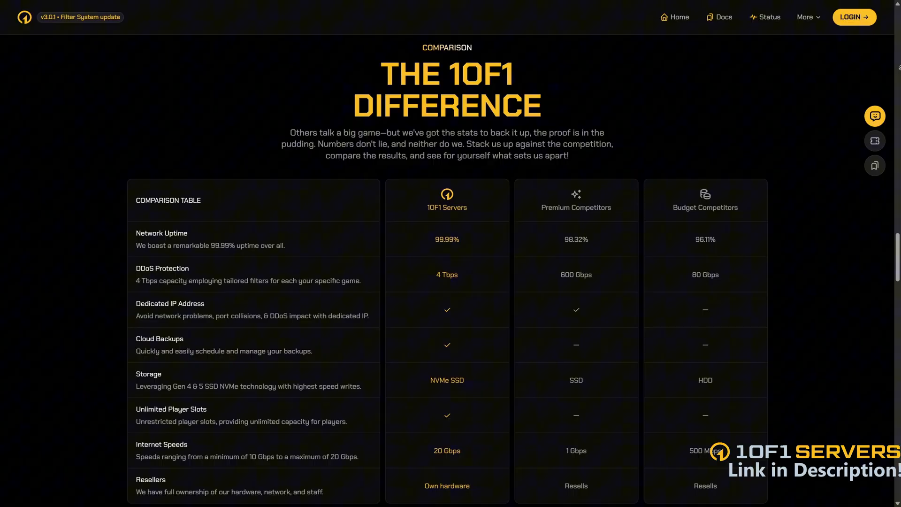
scroll("down", 3)
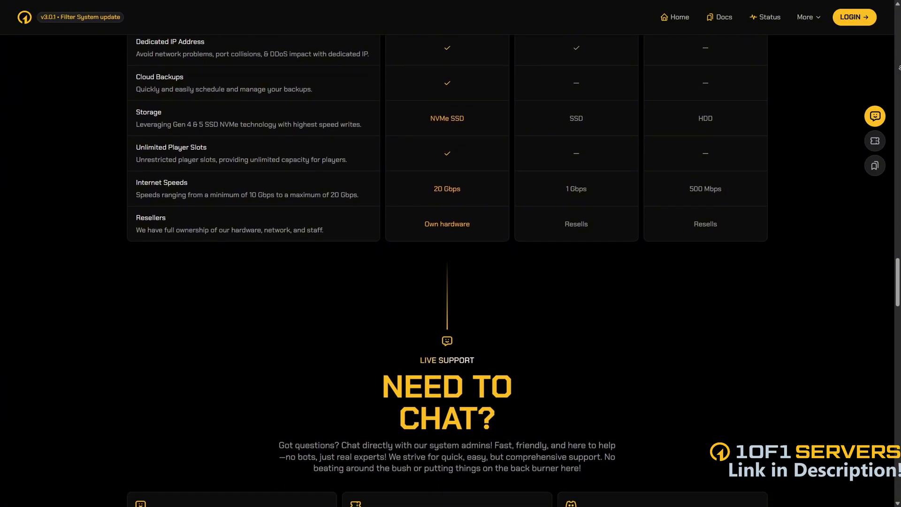
scroll("down", 3)
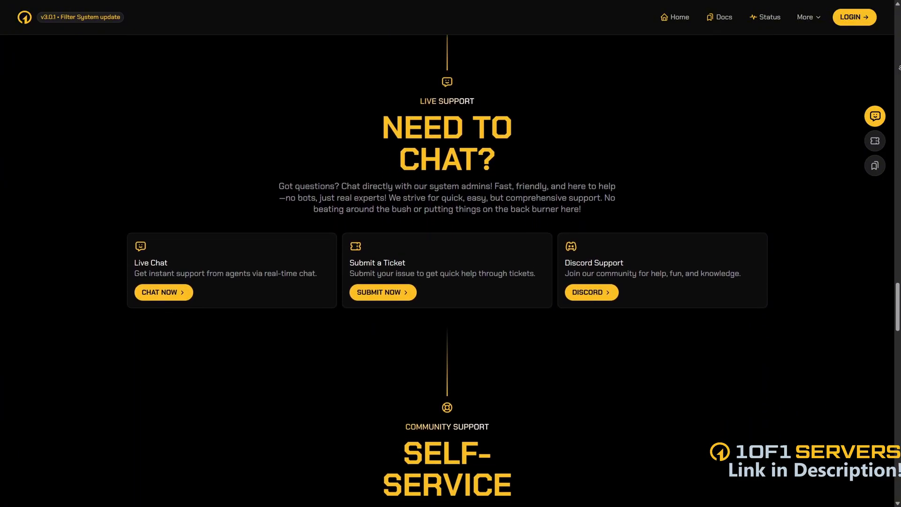
scroll("down", 3)
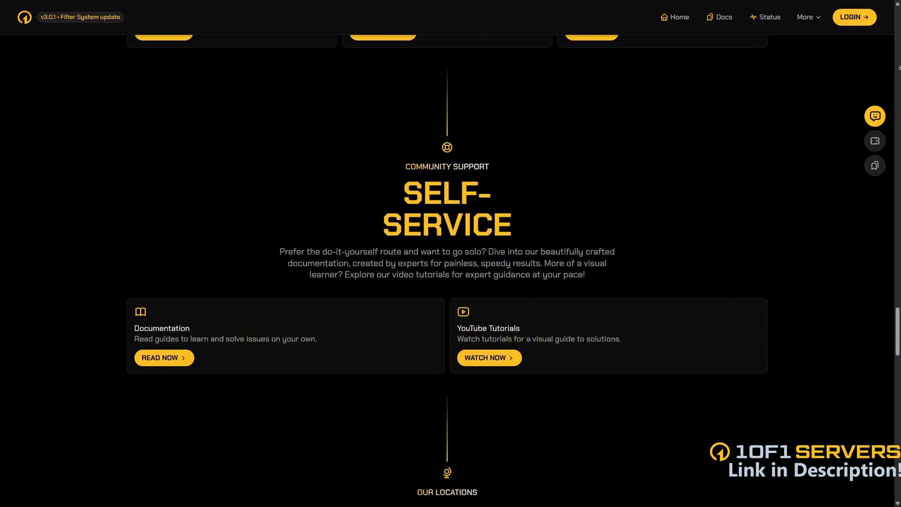
scroll("down", 3)
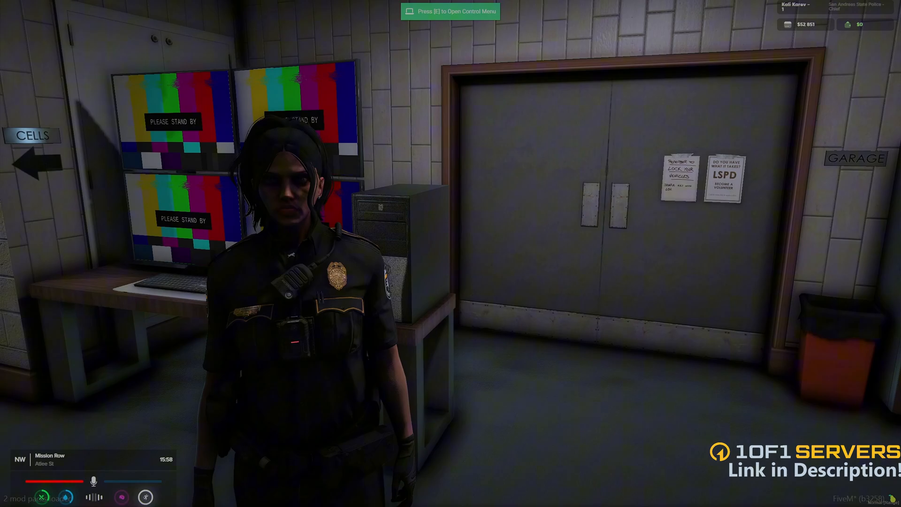
Use the Government Issued Bodycam item from the character's inventory.
key("E")
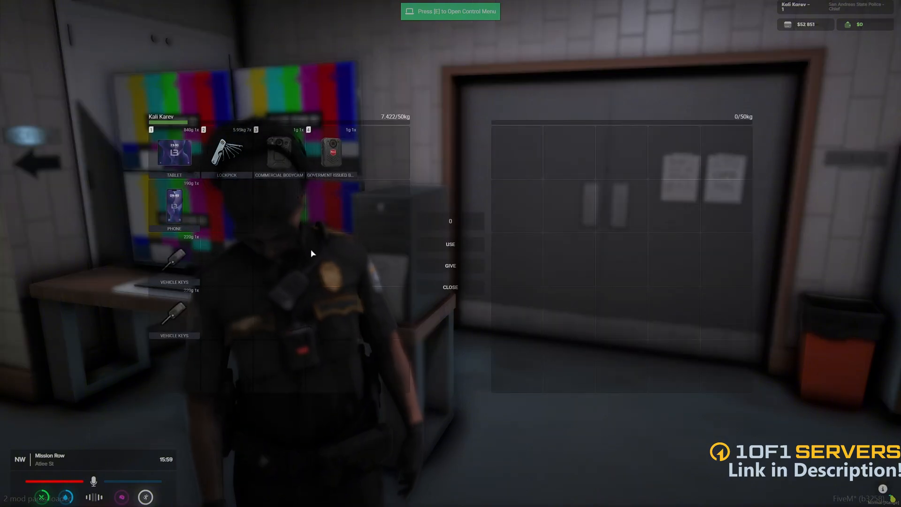
right_click(331, 152)
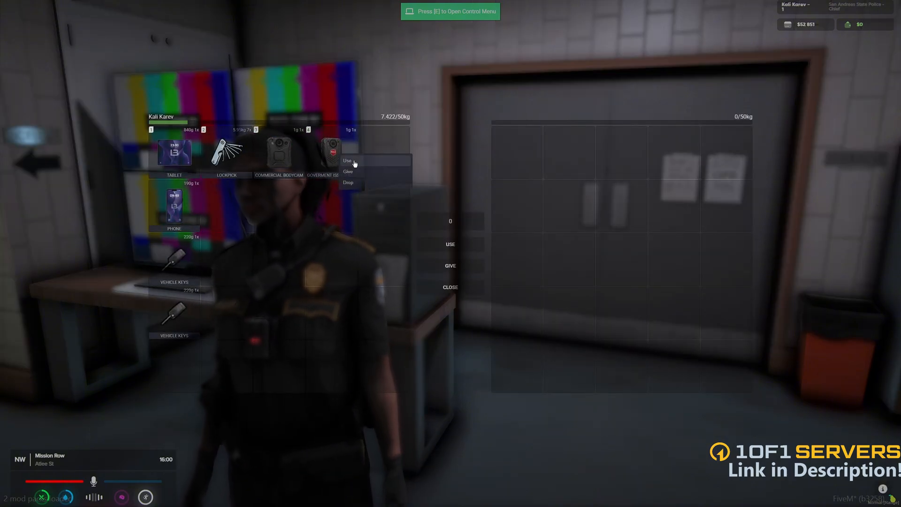
left_click(347, 160)
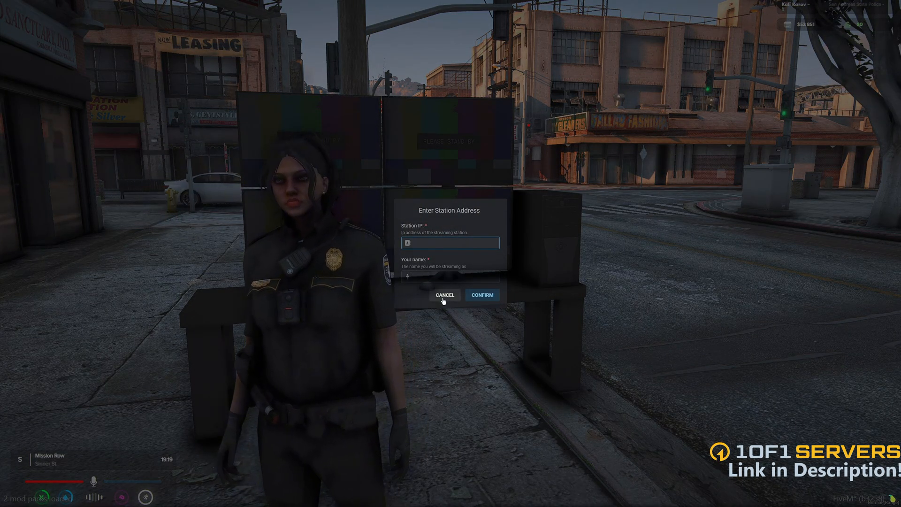
Copy the station IP, then connect to stream.station1.com as 'Kam Kam'.
left_click(445, 295)
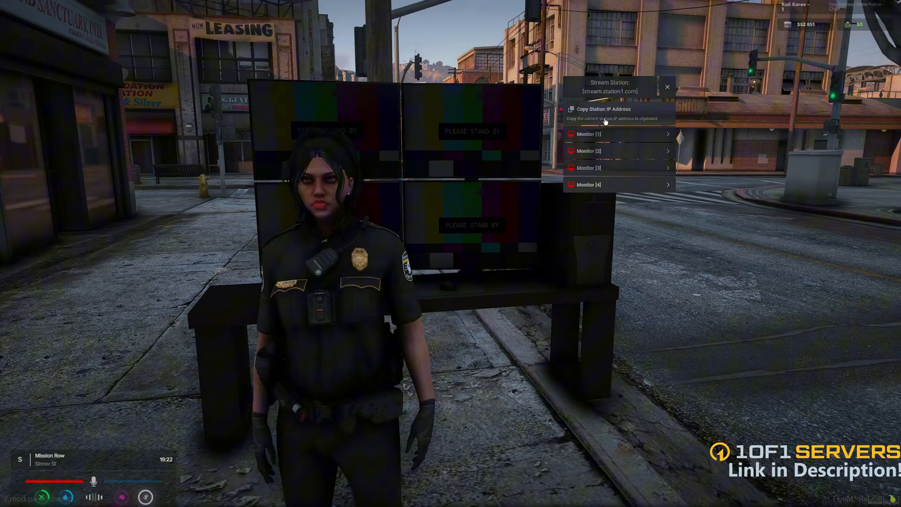
left_click(602, 109)
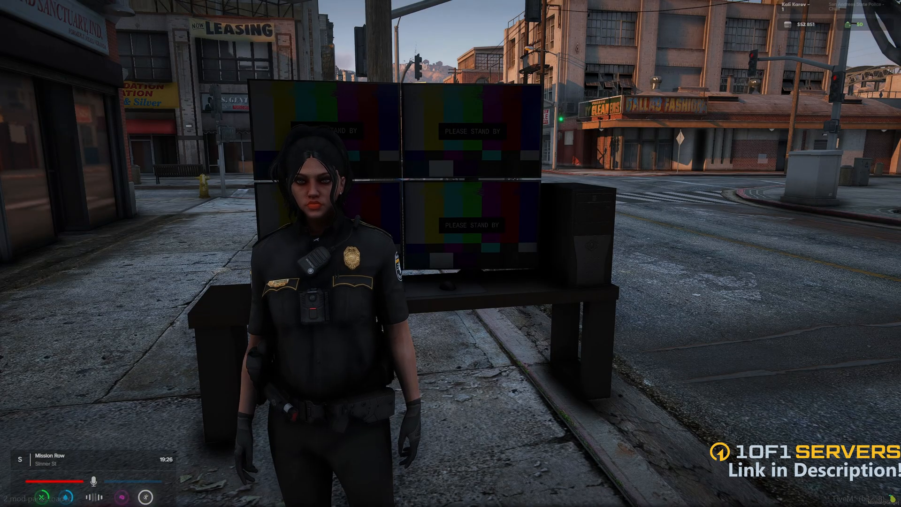
key("tab")
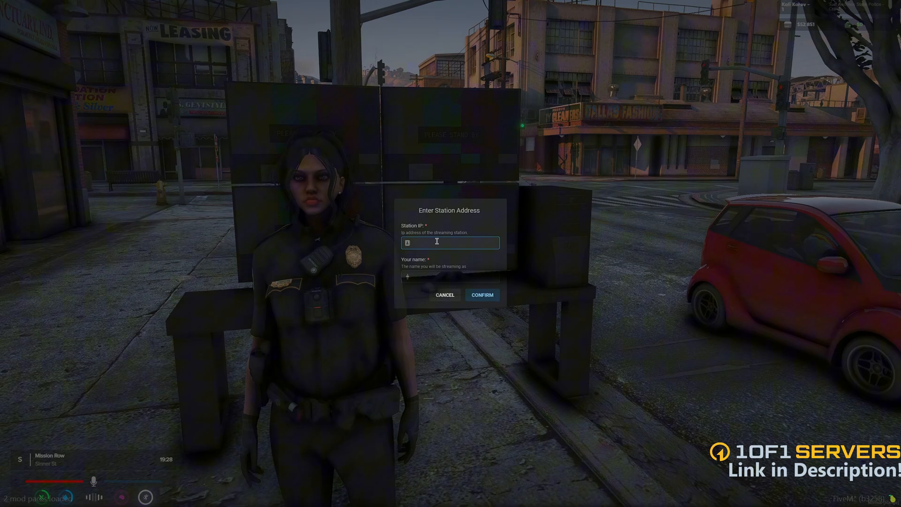
type("stream.station1.com")
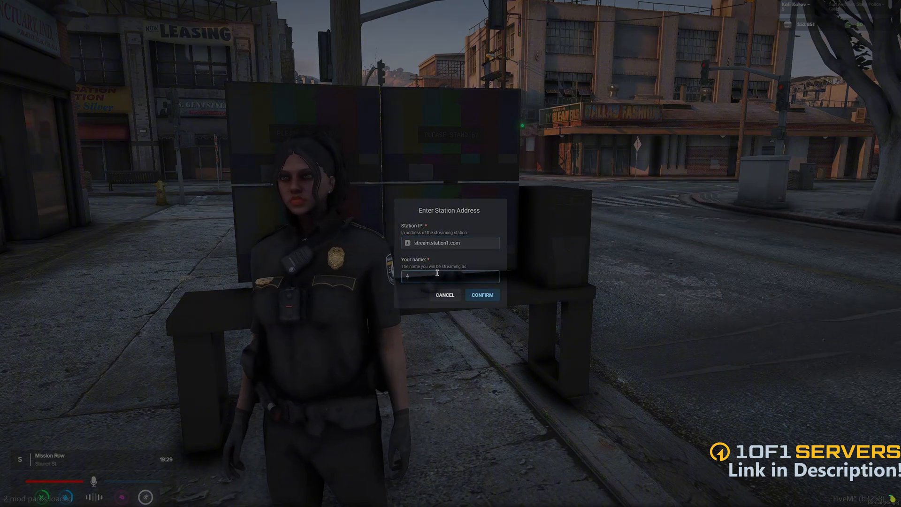
type("Kam Kam")
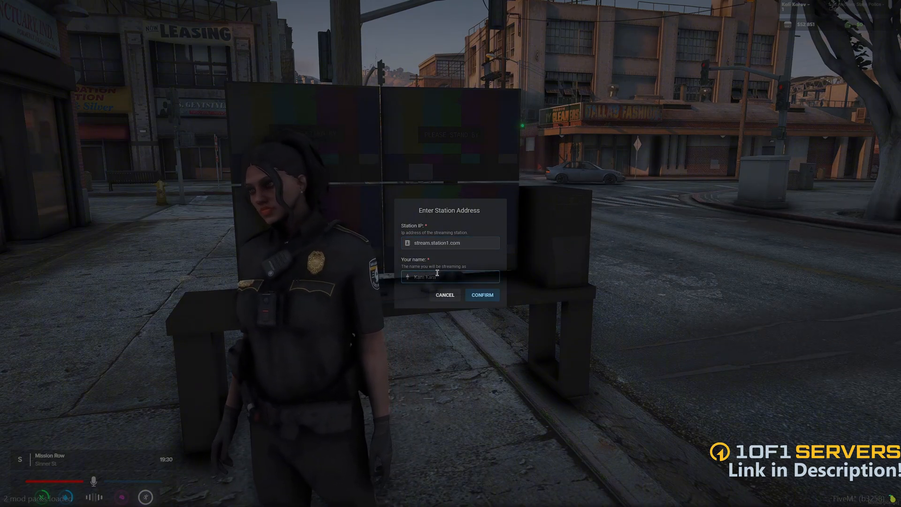
left_click(481, 294)
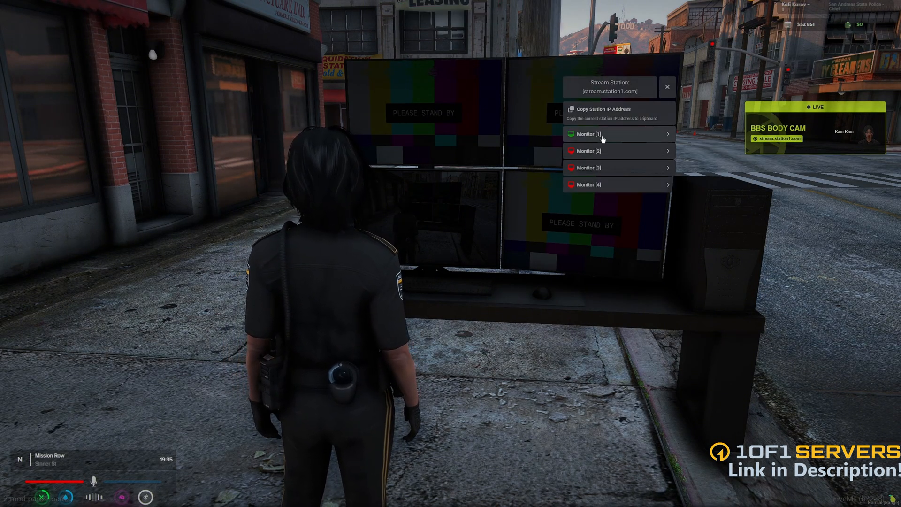
Open Monitor 1's control panel, showing its POV set to the Kam Kam bodycam.
left_click(598, 134)
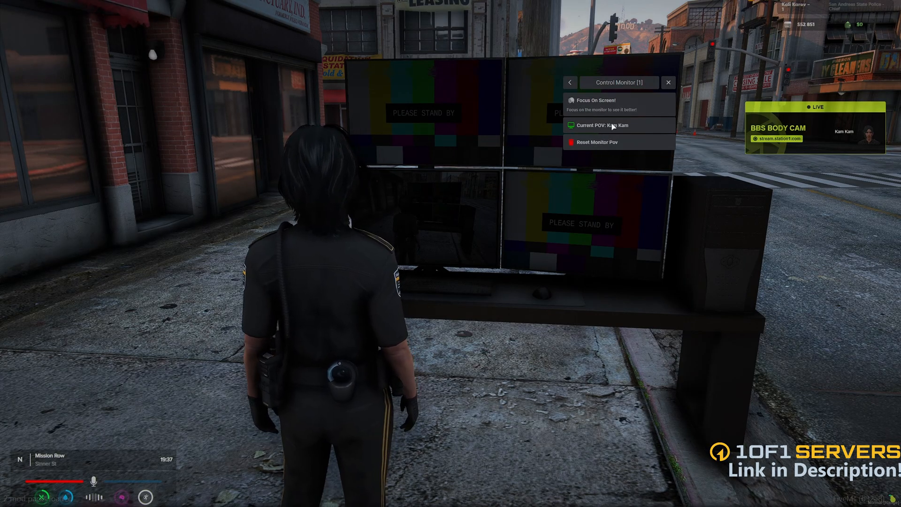
mouse_move(599, 106)
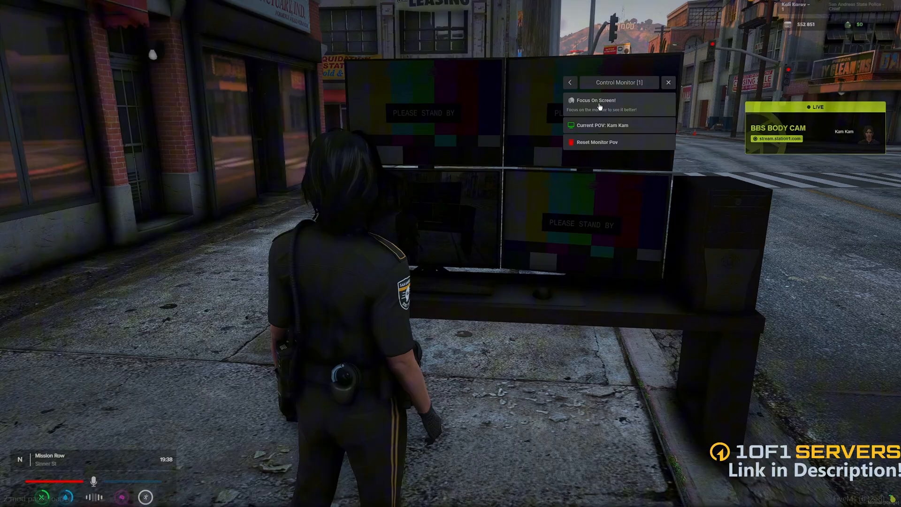